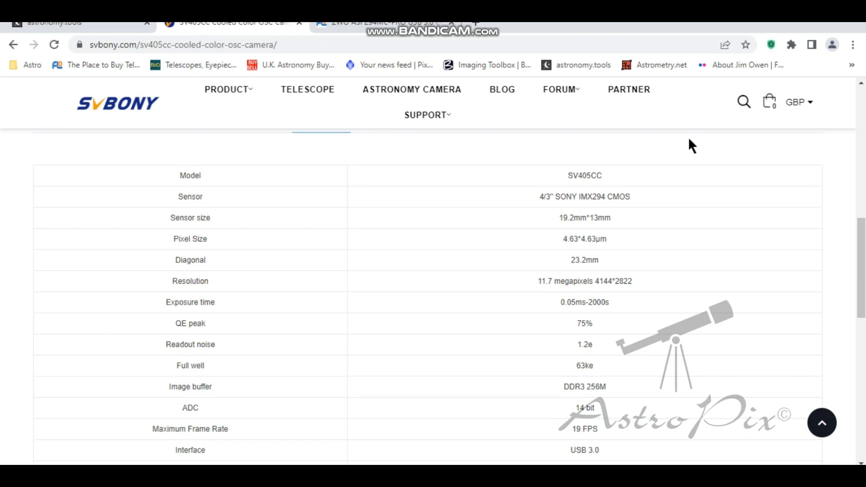
{"action": "mouse_move", "coordinate": [518, 204]}
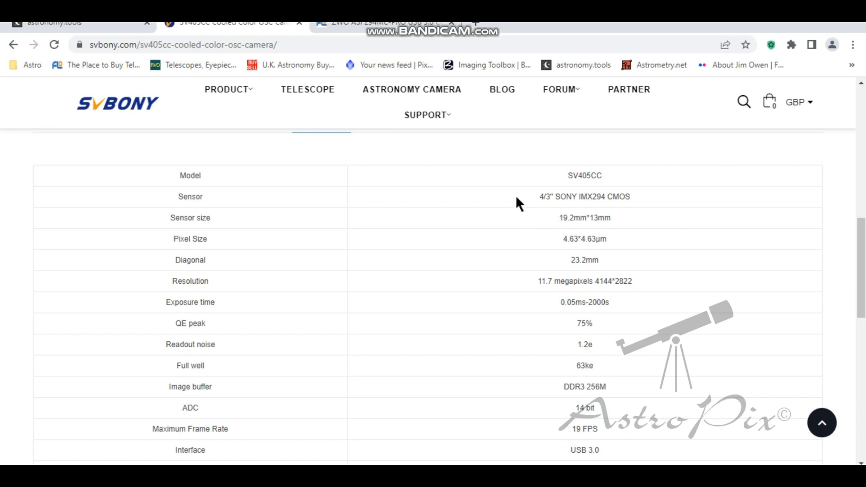
{"action": "mouse_move", "coordinate": [576, 200]}
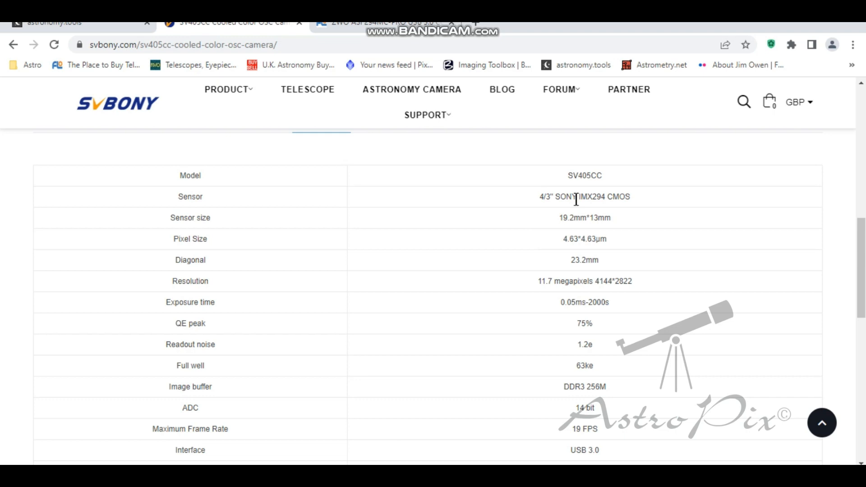
{"action": "mouse_move", "coordinate": [529, 238]}
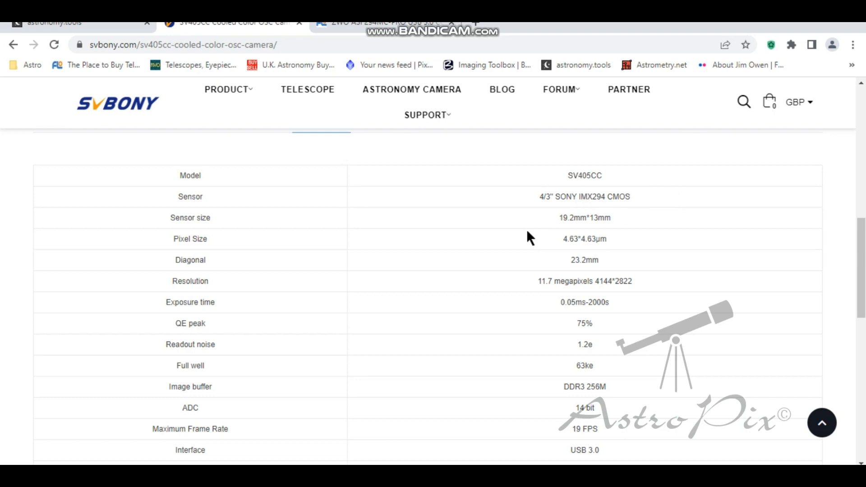
{"action": "mouse_move", "coordinate": [538, 241]}
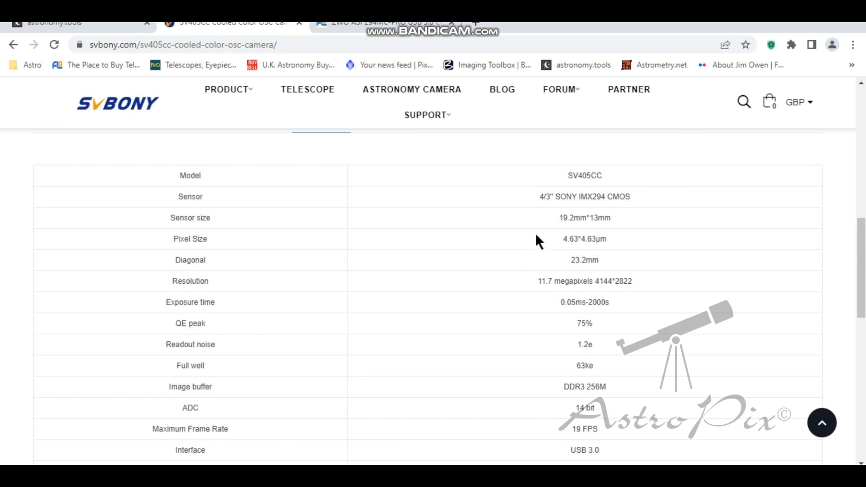
{"action": "mouse_move", "coordinate": [546, 228]}
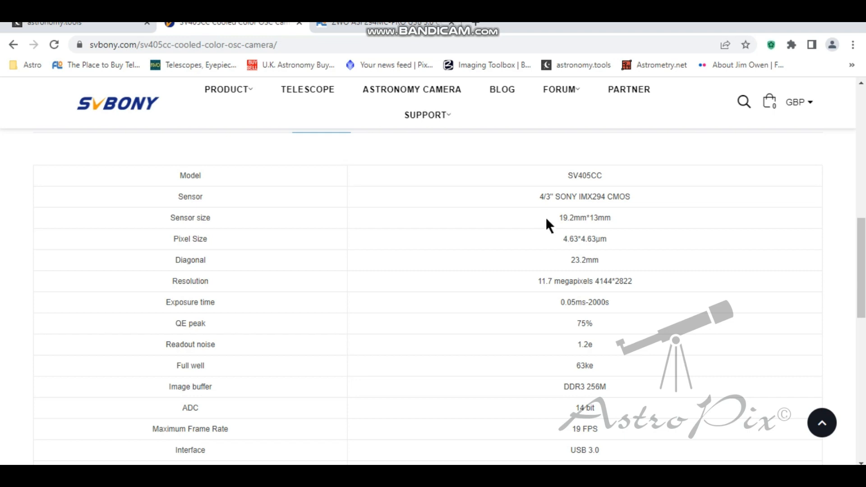
{"action": "mouse_move", "coordinate": [539, 220]}
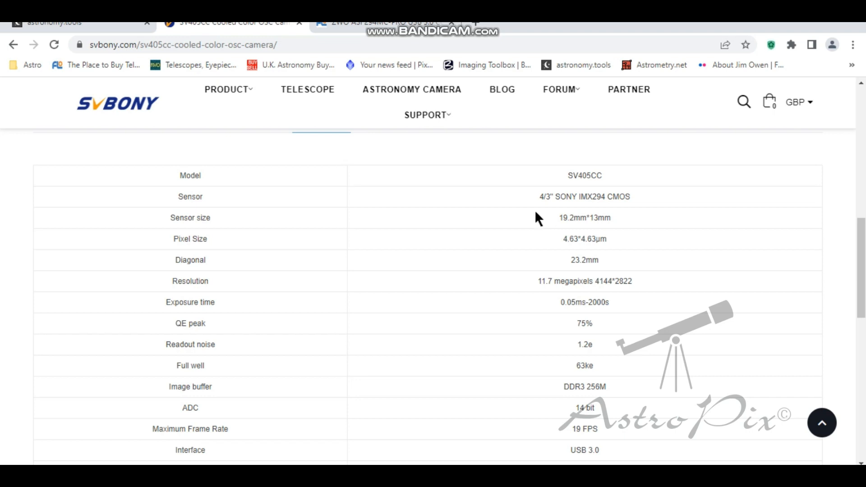
{"action": "mouse_move", "coordinate": [556, 247]}
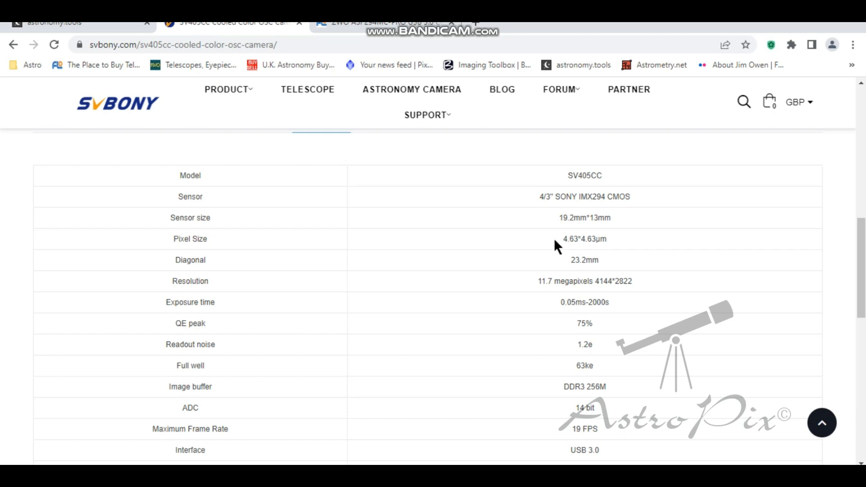
{"action": "mouse_move", "coordinate": [548, 249]}
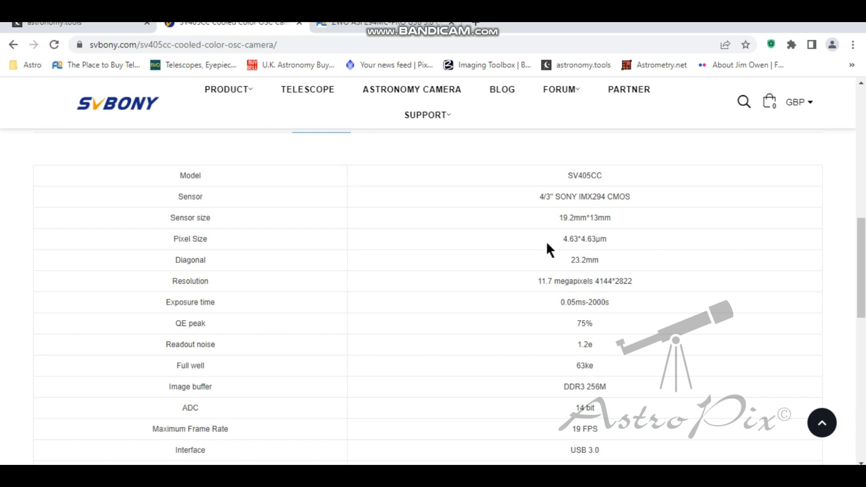
{"action": "mouse_move", "coordinate": [508, 250]}
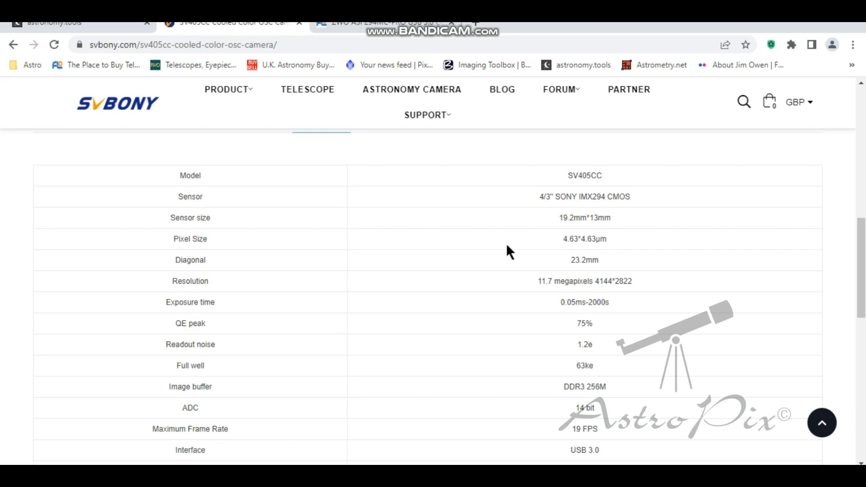
{"action": "mouse_move", "coordinate": [507, 280]}
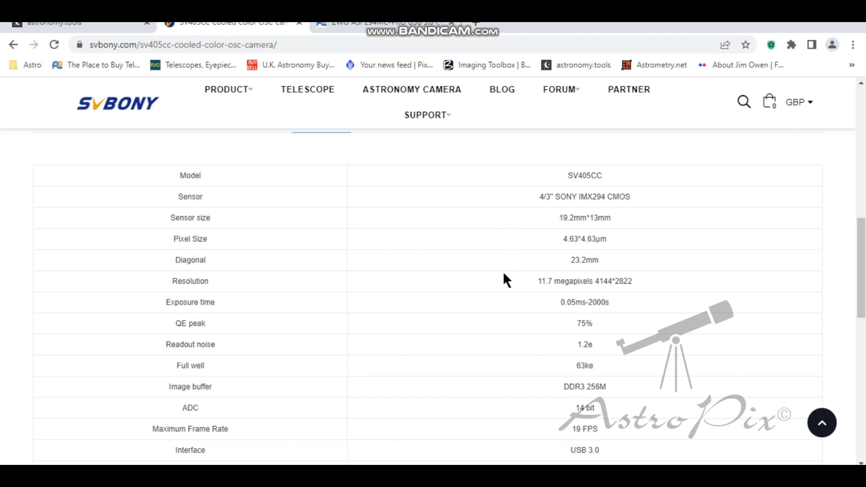
{"action": "mouse_move", "coordinate": [410, 222]}
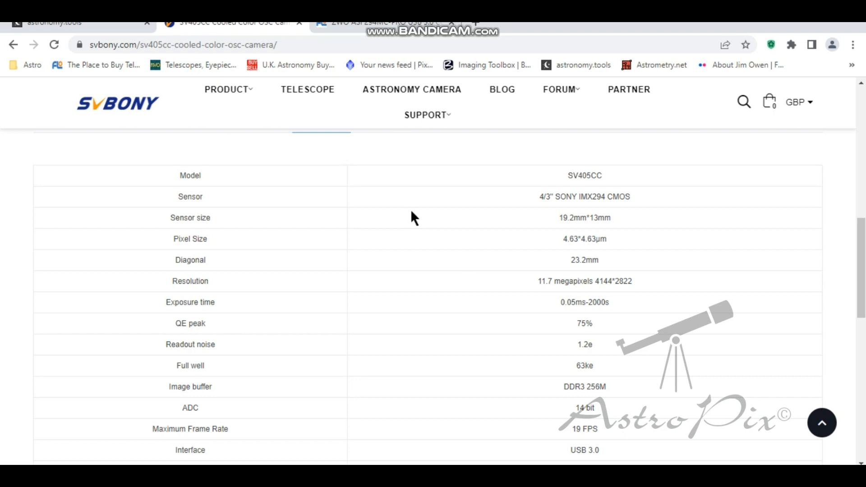
{"action": "mouse_move", "coordinate": [415, 214]}
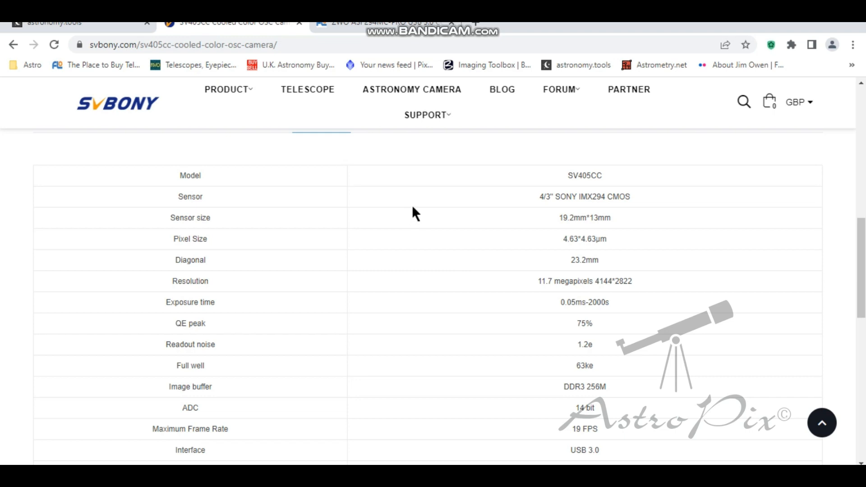
{"action": "mouse_move", "coordinate": [415, 209]}
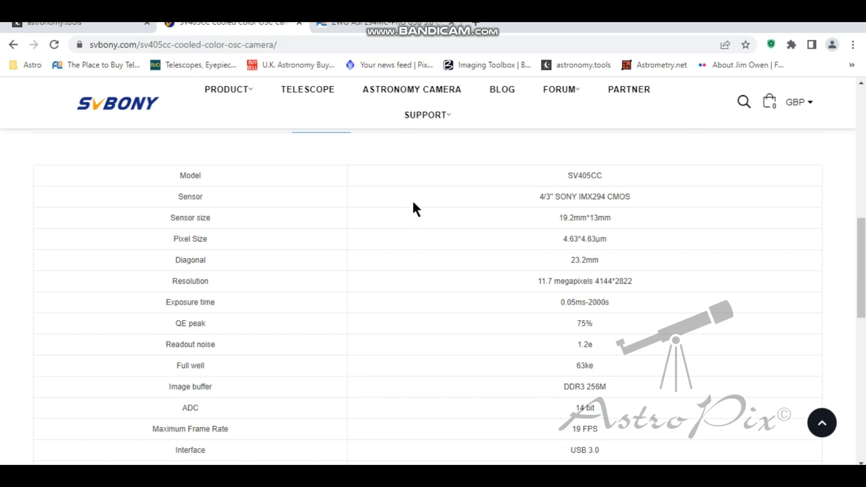
{"action": "mouse_move", "coordinate": [478, 323]}
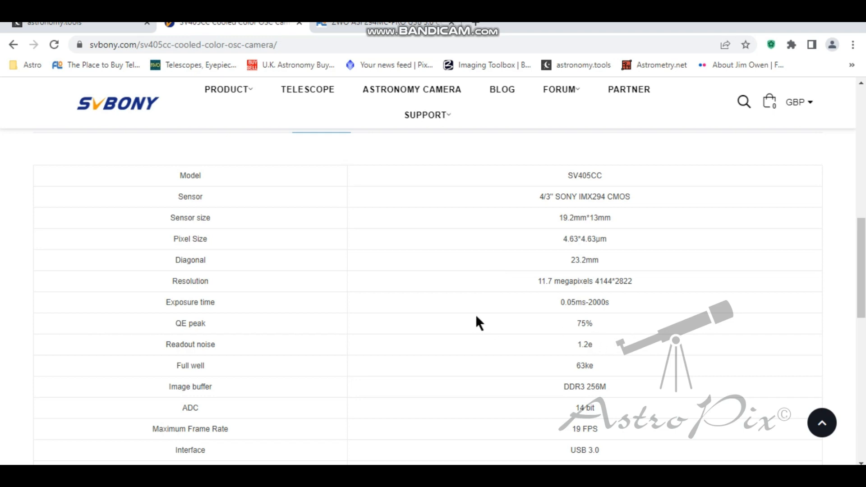
{"action": "mouse_move", "coordinate": [483, 301]}
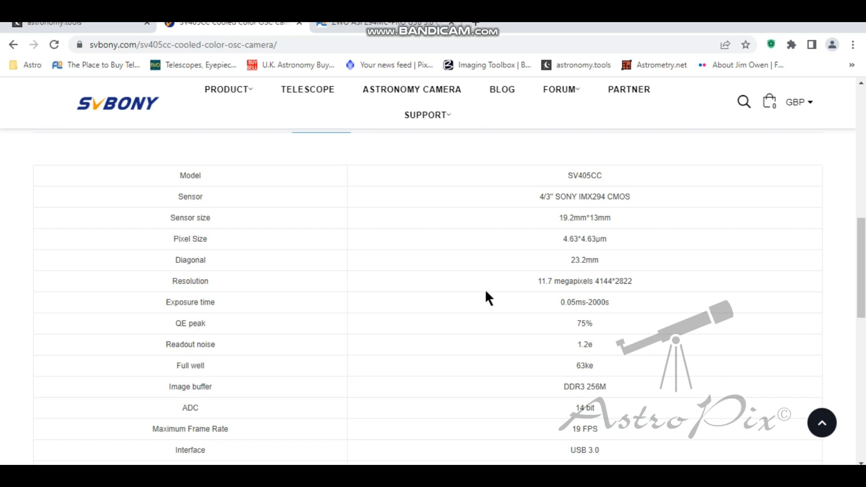
{"action": "mouse_move", "coordinate": [492, 285]}
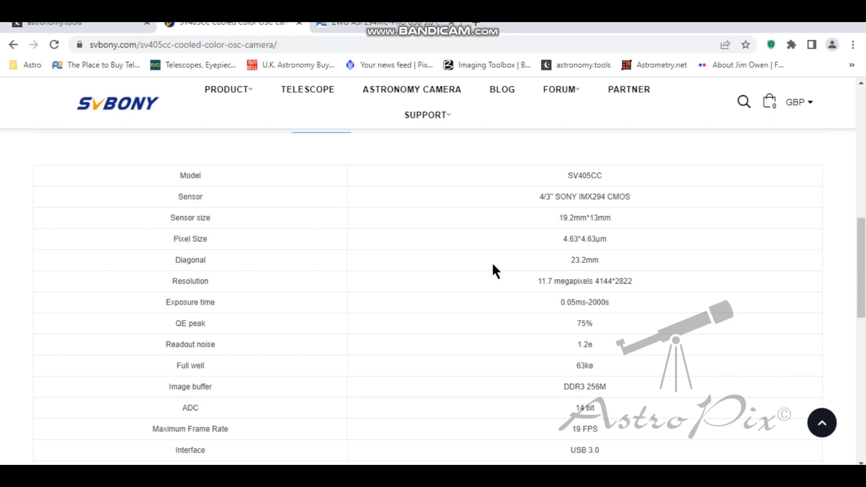
{"action": "mouse_move", "coordinate": [497, 265]}
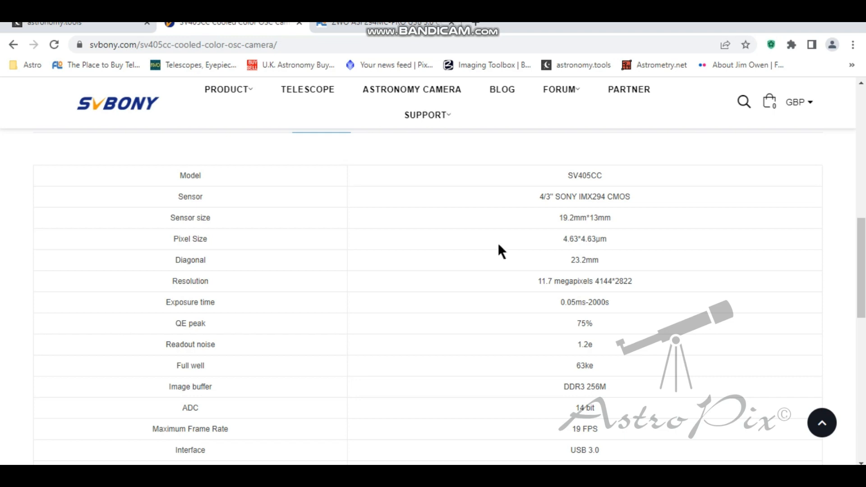
{"action": "mouse_move", "coordinate": [504, 346]}
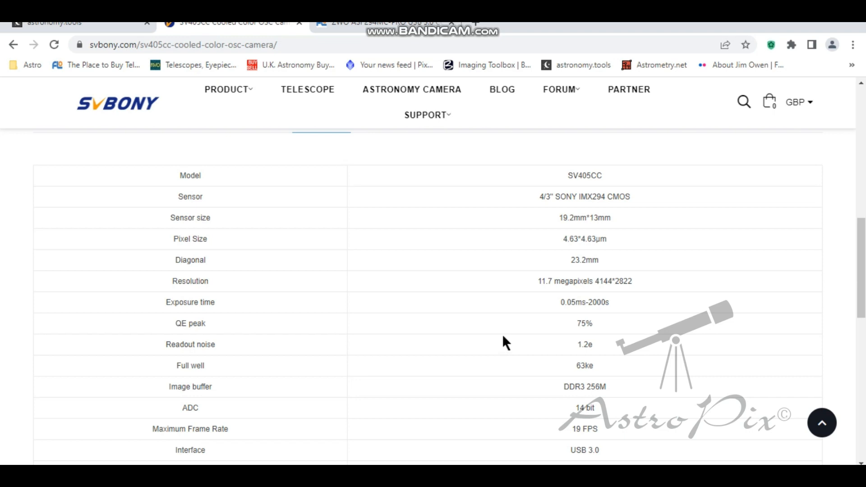
{"action": "mouse_move", "coordinate": [507, 322]}
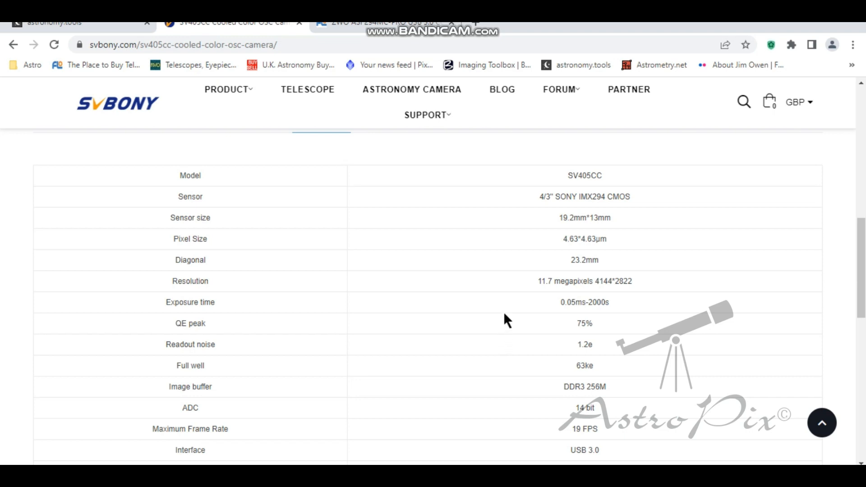
{"action": "mouse_move", "coordinate": [506, 311]}
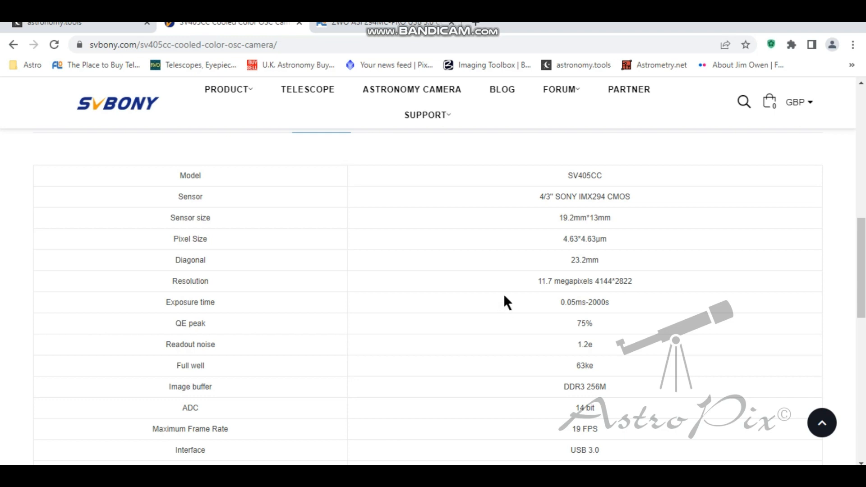
{"action": "mouse_move", "coordinate": [494, 338]}
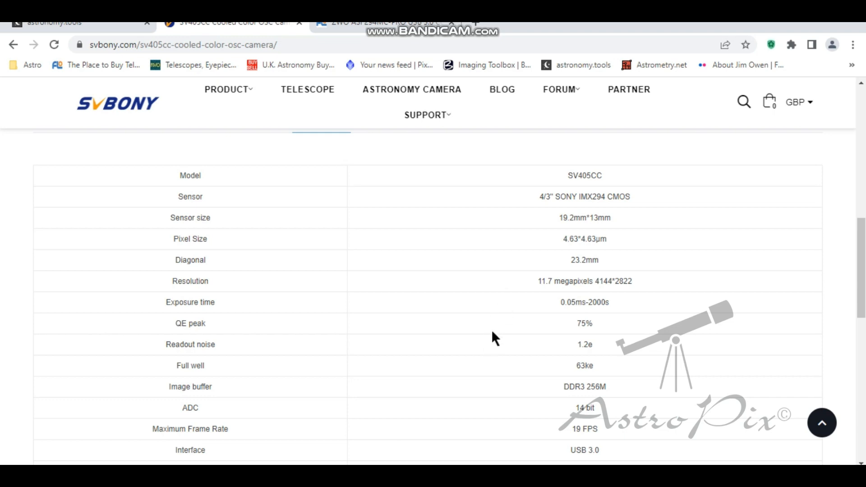
{"action": "mouse_move", "coordinate": [500, 329]}
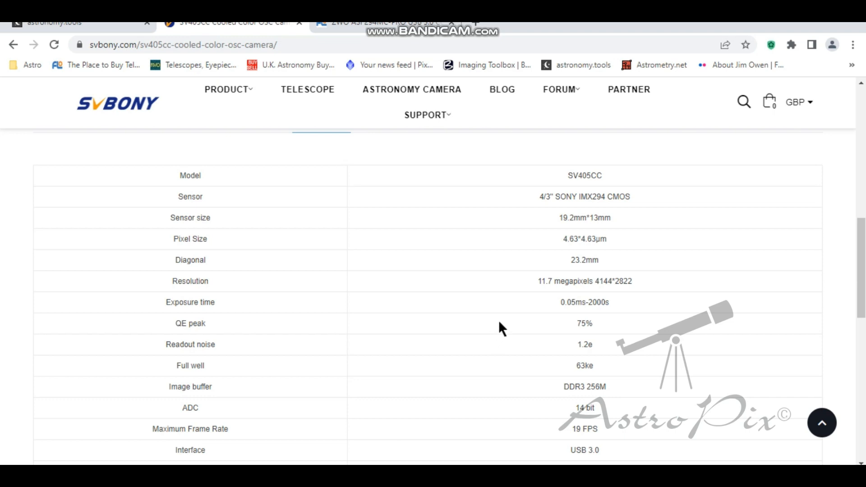
{"action": "mouse_move", "coordinate": [504, 310]}
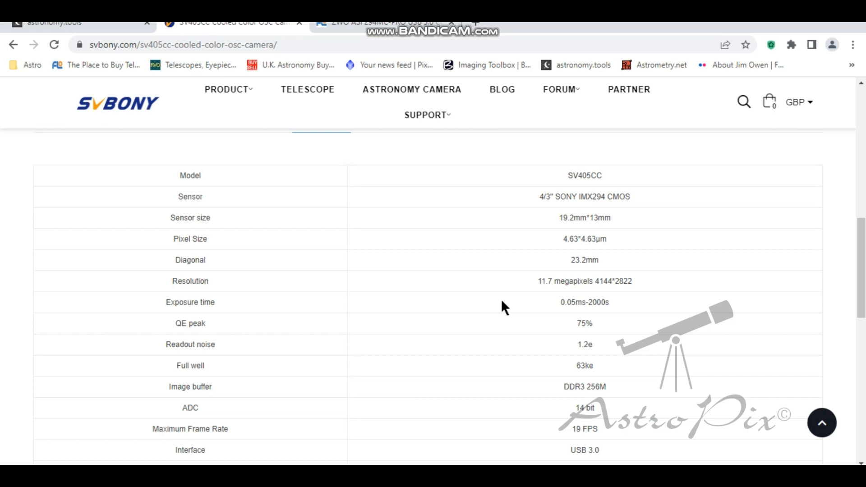
{"action": "mouse_move", "coordinate": [504, 302]}
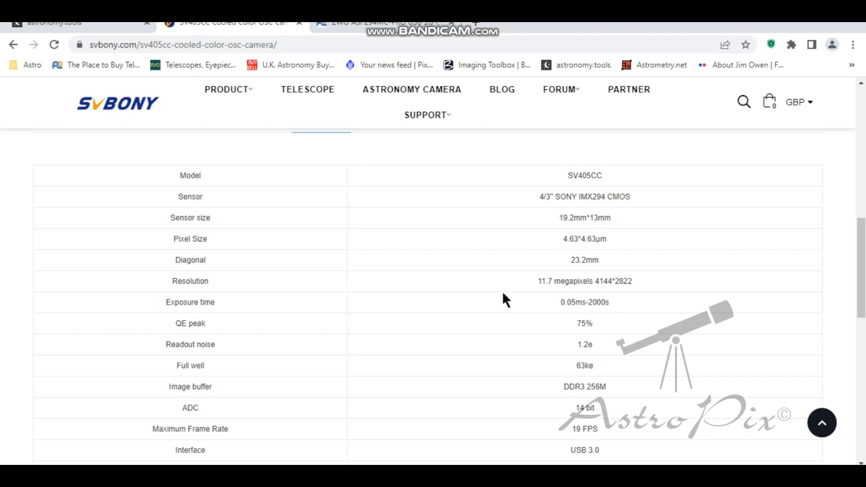
{"action": "mouse_move", "coordinate": [507, 287]}
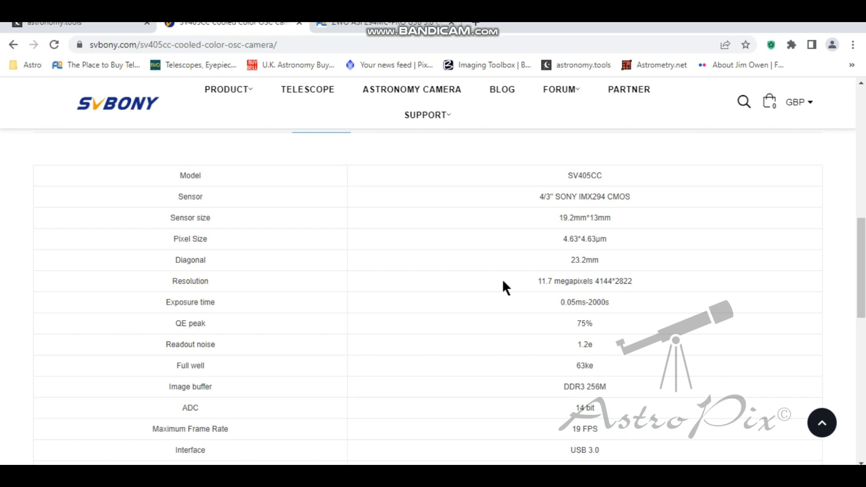
Step: Show the SV405CC back focus (7.5mm), ROI support and AR-coated protective window rows
{"action": "scroll", "scroll_direction": "down", "scroll_amount": 3}
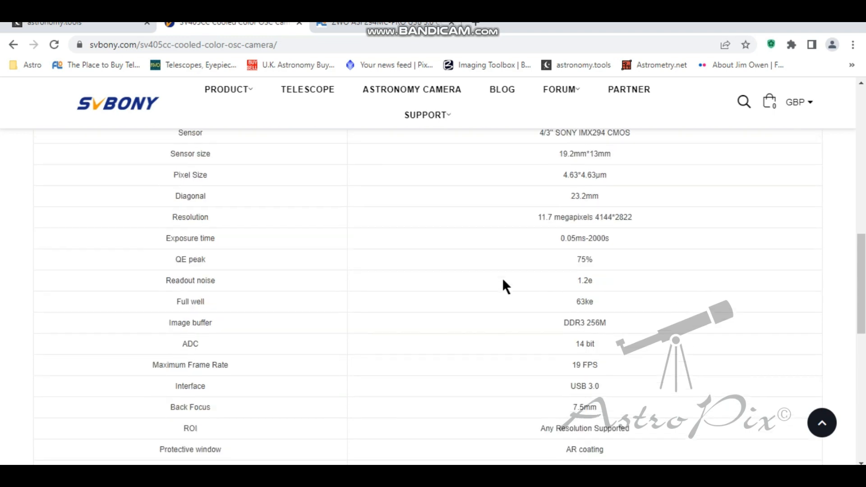
Step: Return to the SV405CC spec table's model, sensor, sensor size and 4.63μm pixel rows
{"action": "scroll", "scroll_direction": "down", "scroll_amount": 3}
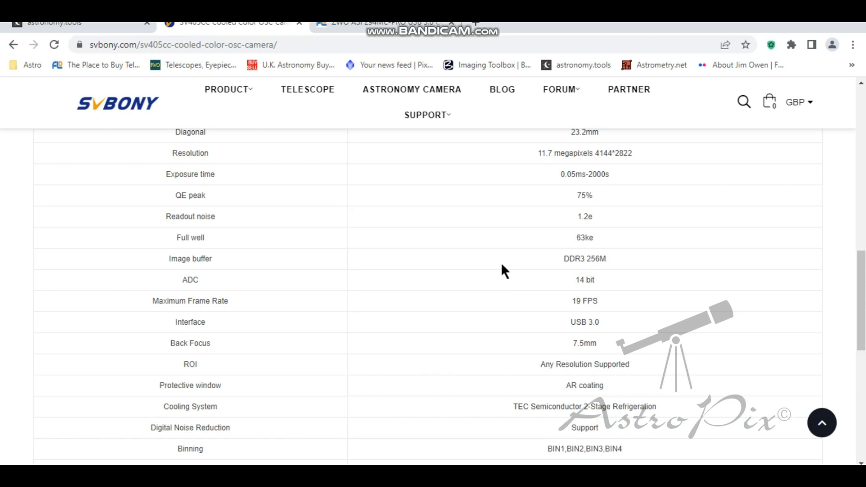
{"action": "scroll", "scroll_direction": "down", "scroll_amount": 3}
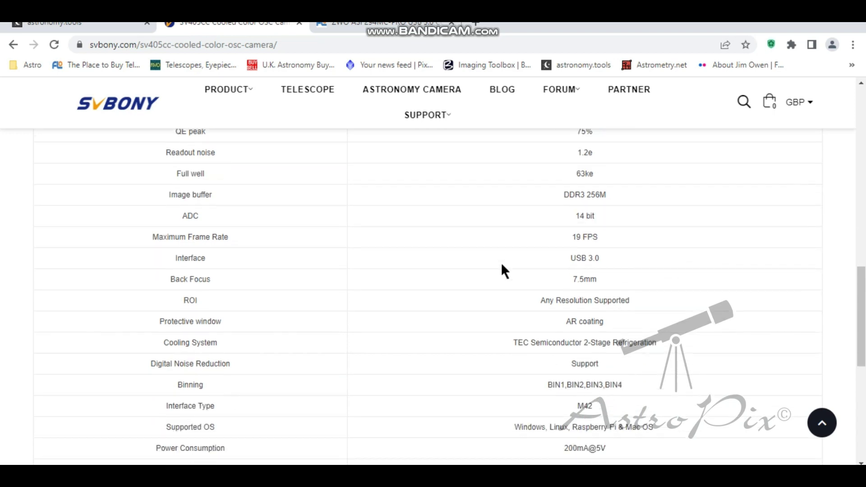
{"action": "mouse_move", "coordinate": [443, 272]}
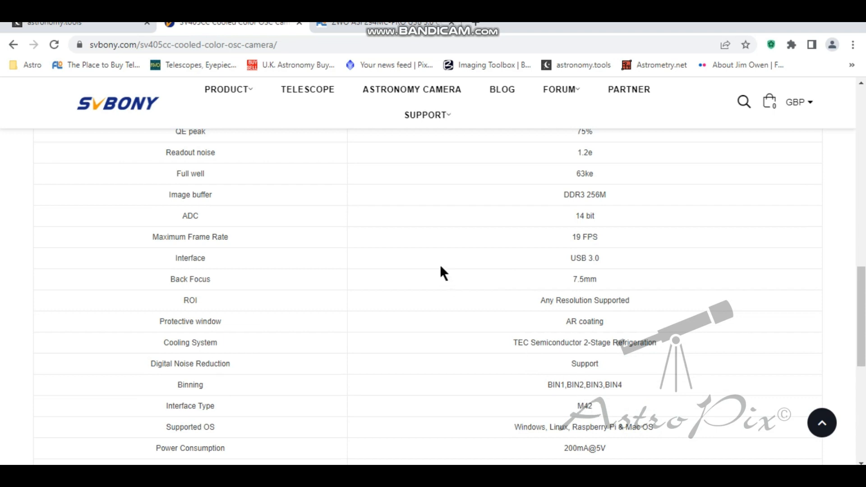
{"action": "mouse_move", "coordinate": [439, 260]}
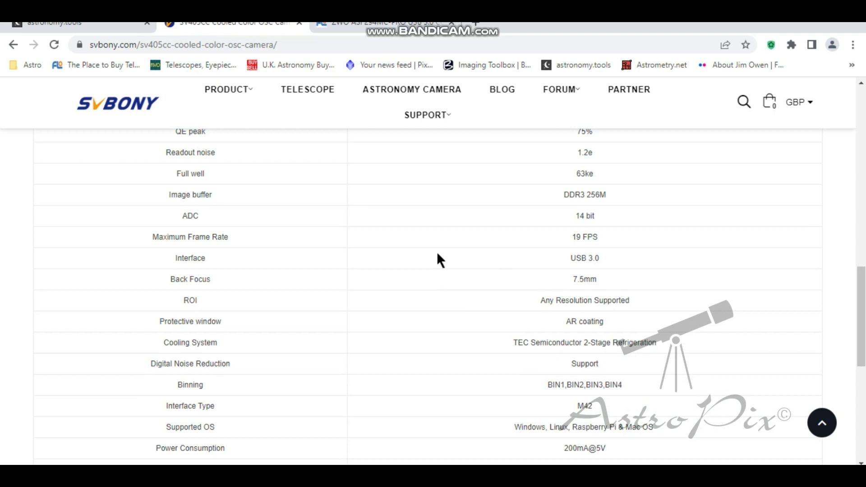
{"action": "scroll", "scroll_direction": "down", "scroll_amount": 3}
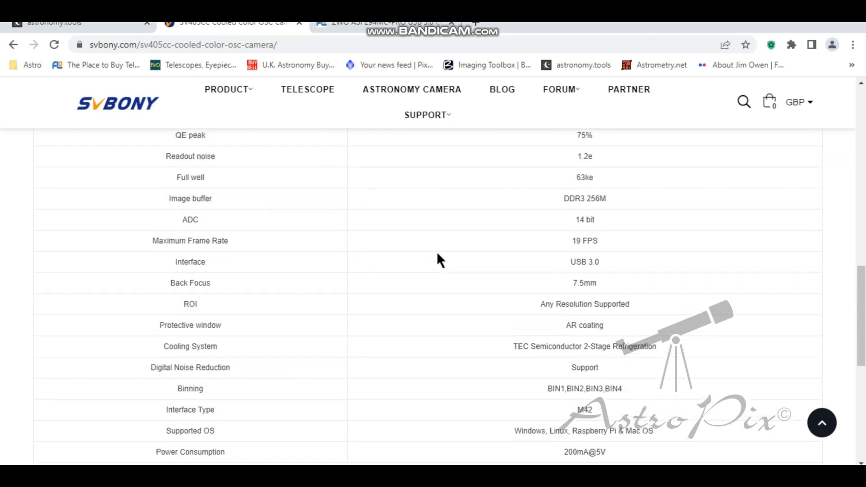
{"action": "scroll", "scroll_direction": "up", "scroll_amount": 3}
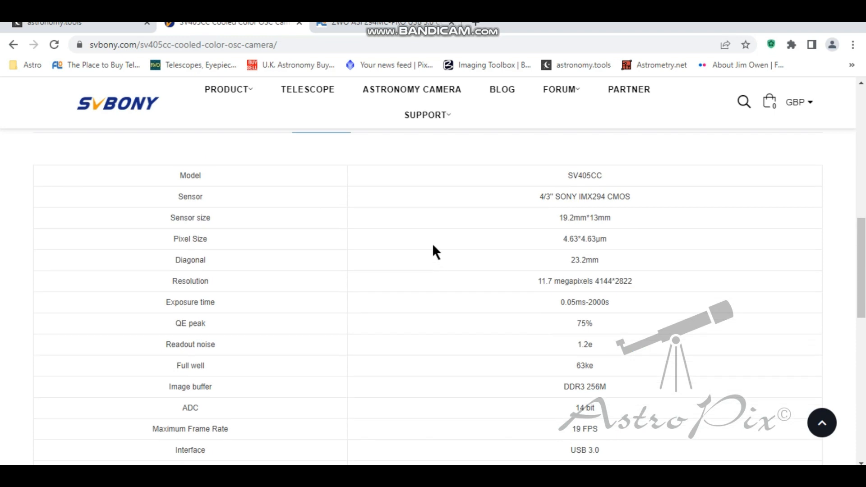
{"action": "mouse_move", "coordinate": [342, 35]}
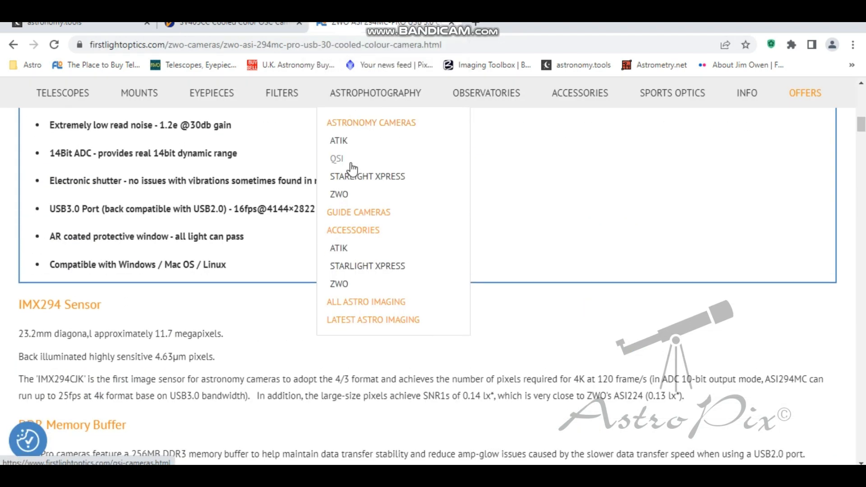
Step: Leave the £980 ZWO ASI294MC-PRO listing for the £601.66 SV405CC product page
{"action": "scroll", "scroll_direction": "up", "scroll_amount": 3}
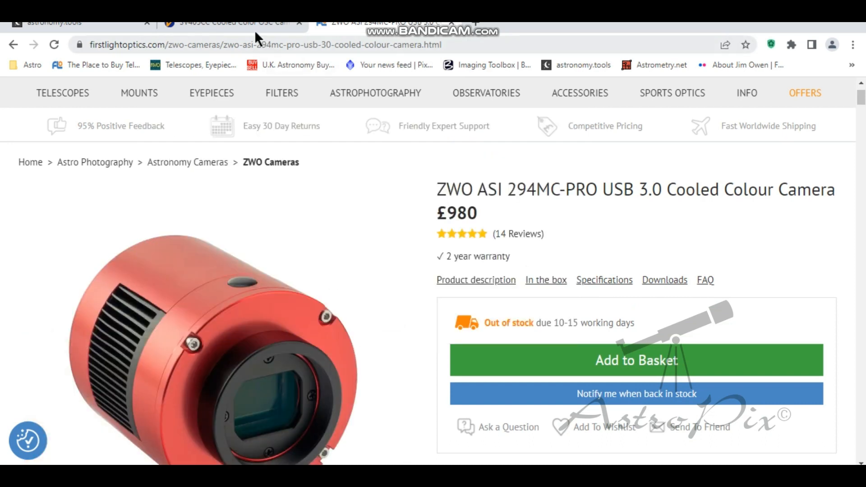
{"action": "left_click", "coordinate": [226, 23]}
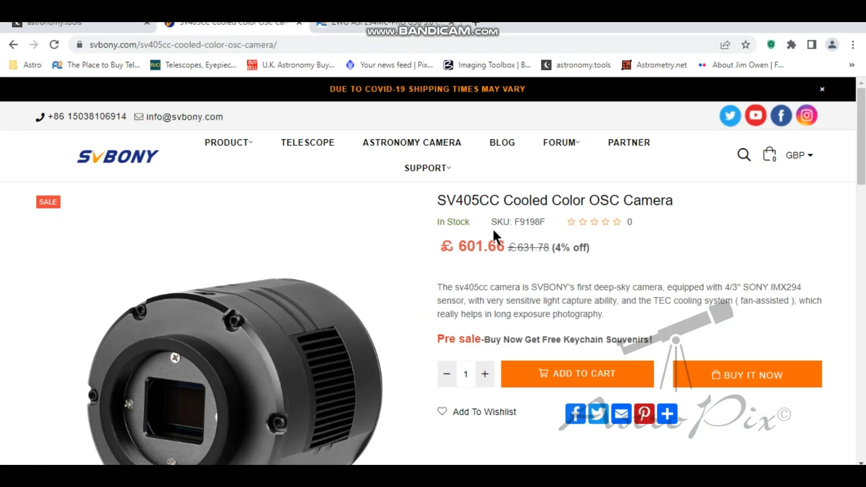
{"action": "mouse_move", "coordinate": [466, 244]}
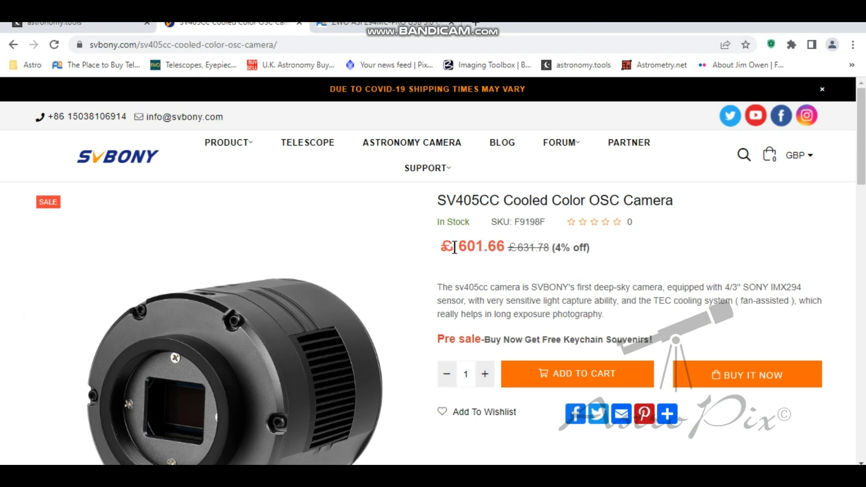
{"action": "mouse_move", "coordinate": [458, 243]}
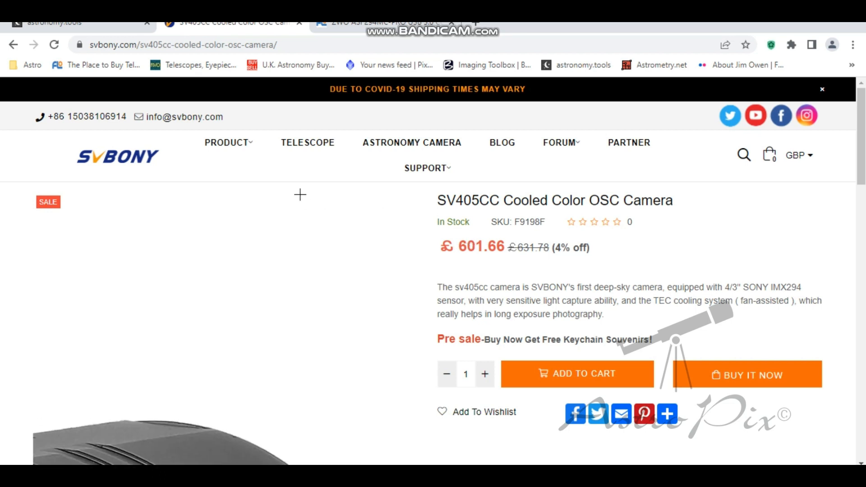
Step: Check the SV405CC's £601.66 price, then go back to the ZWO ASI294MC-PRO listing
{"action": "left_click", "coordinate": [381, 23]}
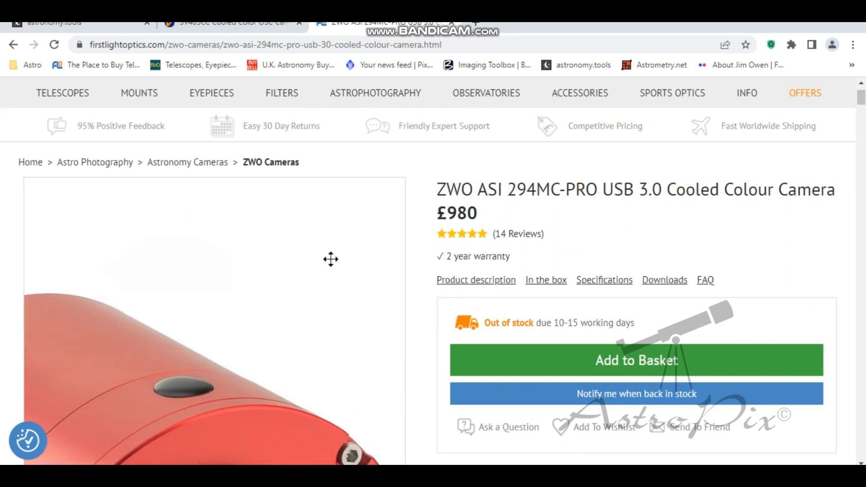
Step: Read the ASI294MC-PRO features and IMX294 details, then view the astronomy.tools calculator
{"action": "scroll", "scroll_direction": "down", "scroll_amount": 3}
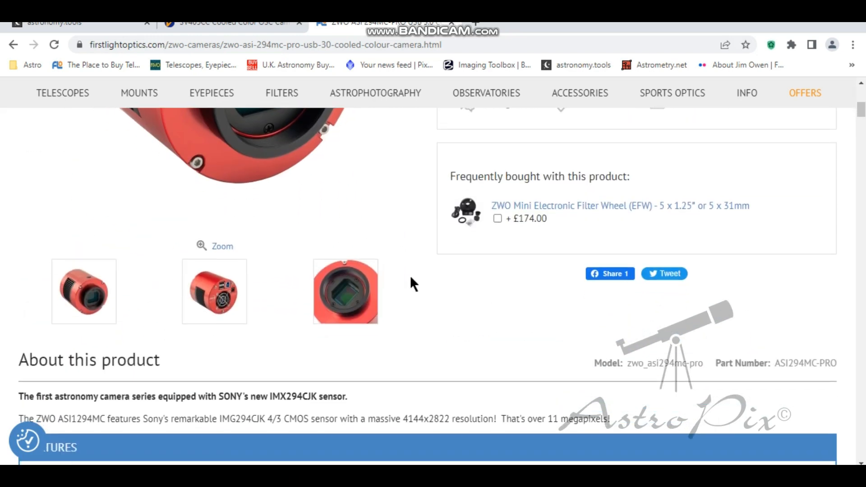
{"action": "scroll", "scroll_direction": "down", "scroll_amount": 3}
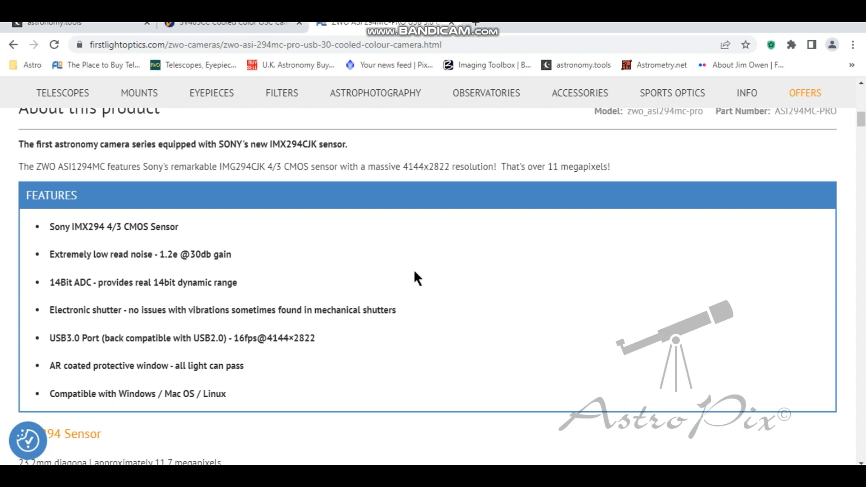
{"action": "mouse_move", "coordinate": [131, 248]}
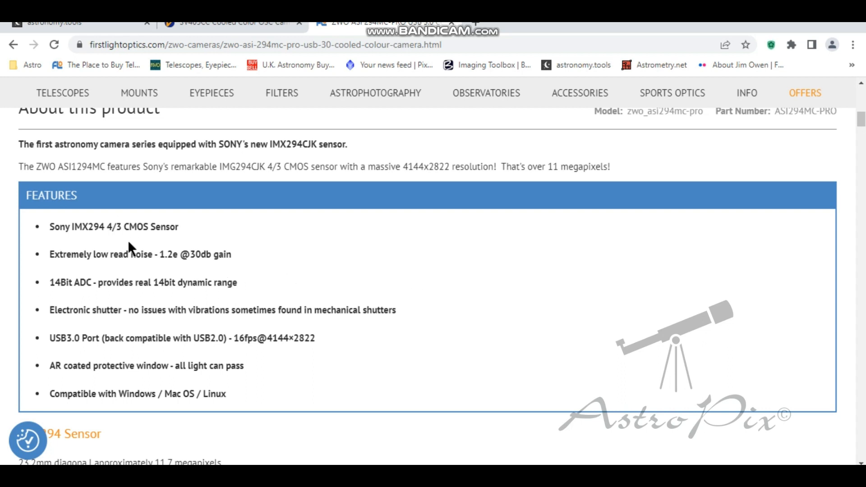
{"action": "mouse_move", "coordinate": [162, 279]}
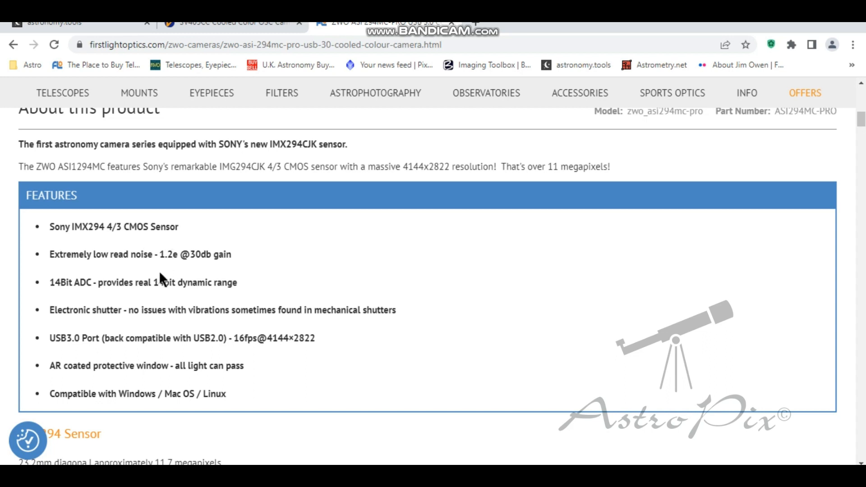
{"action": "mouse_move", "coordinate": [157, 276]}
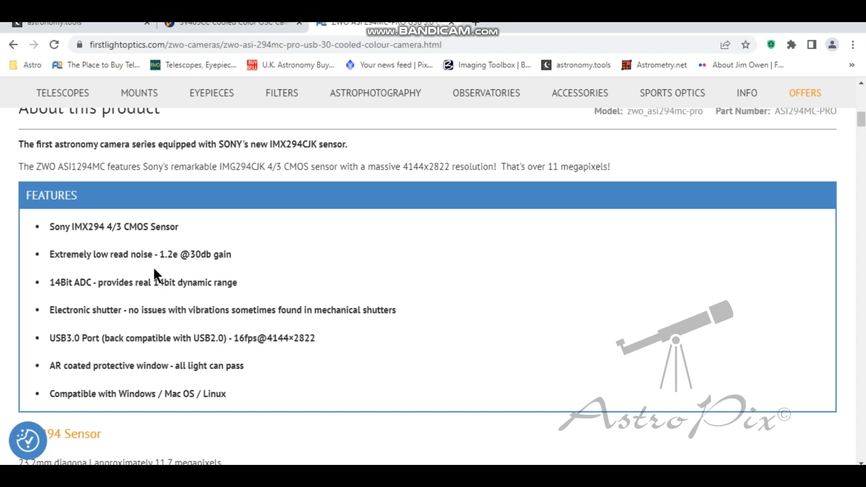
{"action": "mouse_move", "coordinate": [177, 332]}
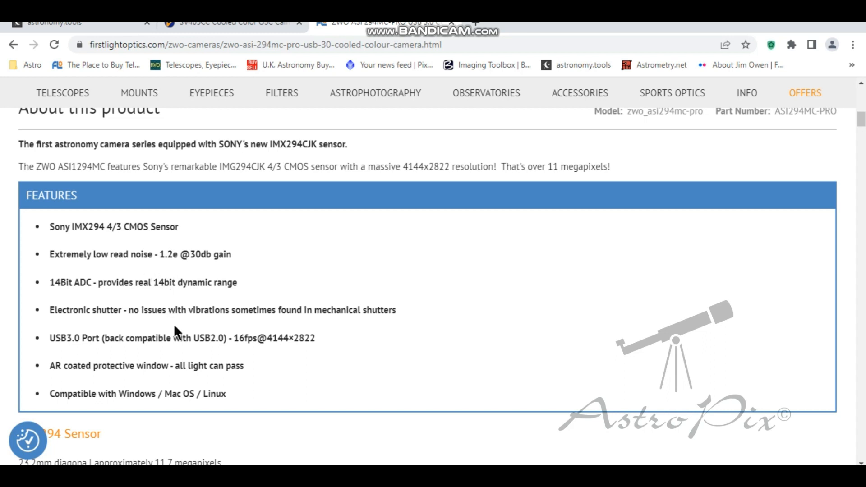
{"action": "mouse_move", "coordinate": [152, 336]}
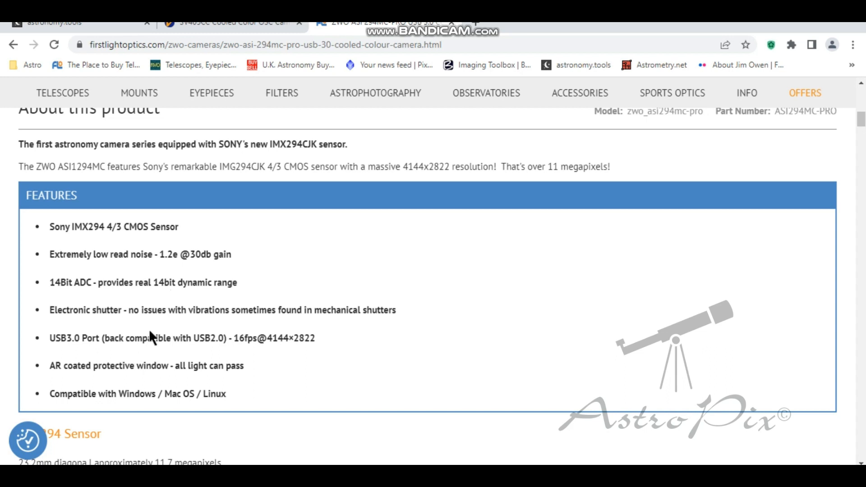
{"action": "scroll", "scroll_direction": "down", "scroll_amount": 3}
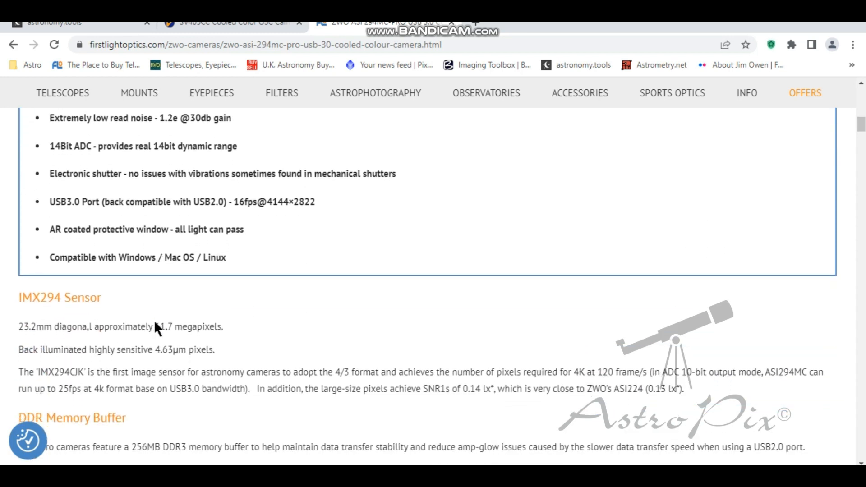
{"action": "scroll", "scroll_direction": "down", "scroll_amount": 3}
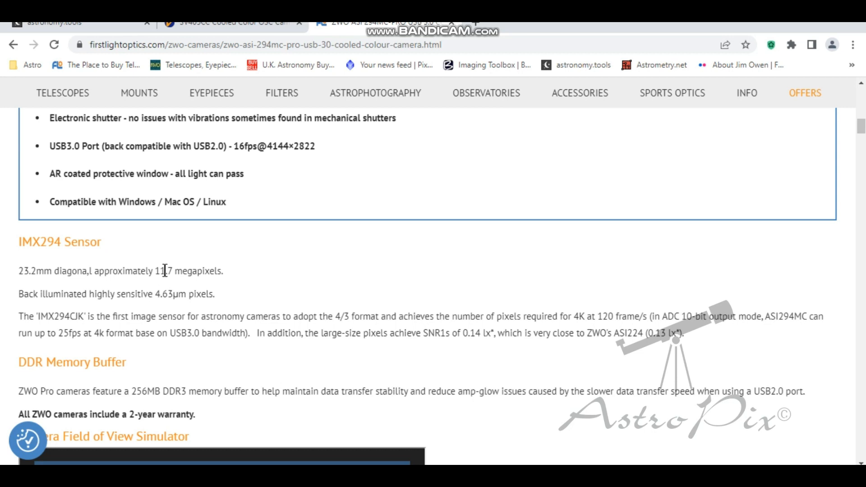
{"action": "scroll", "scroll_direction": "down", "scroll_amount": 3}
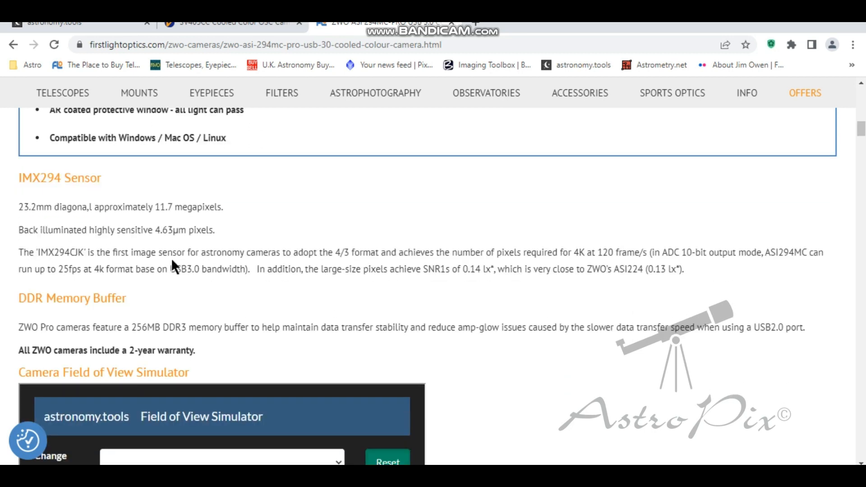
{"action": "mouse_move", "coordinate": [139, 93]}
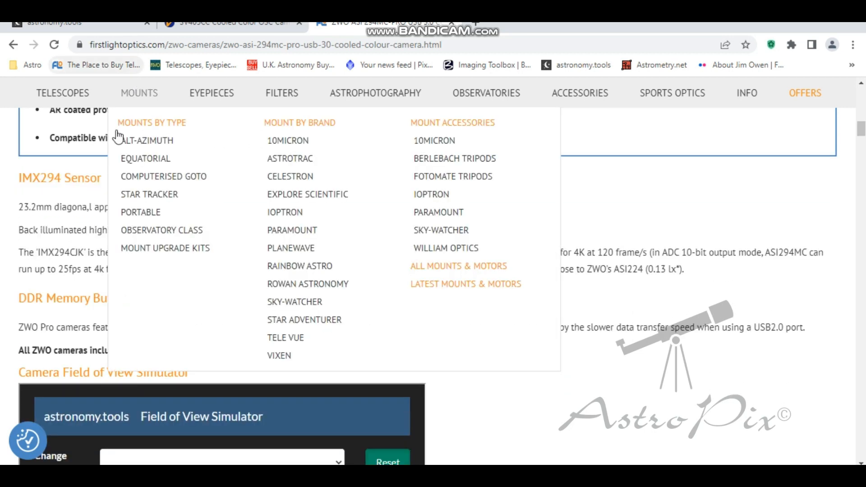
{"action": "left_click", "coordinate": [55, 23]}
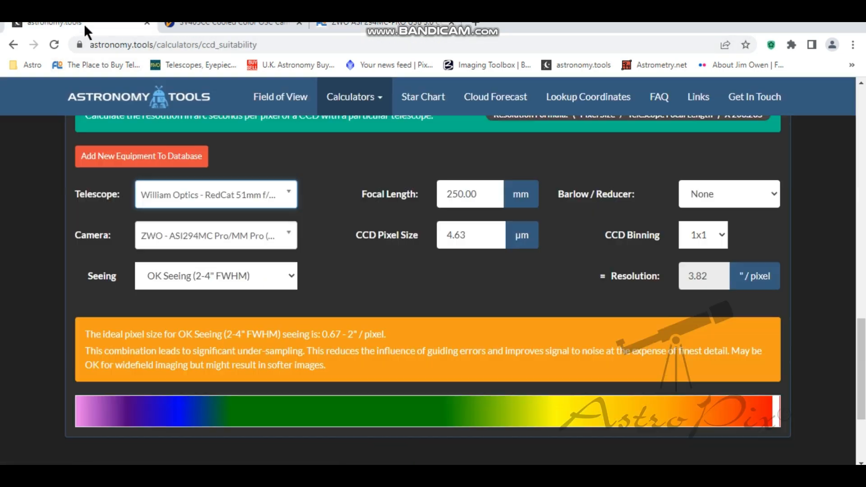
{"action": "mouse_move", "coordinate": [145, 198]}
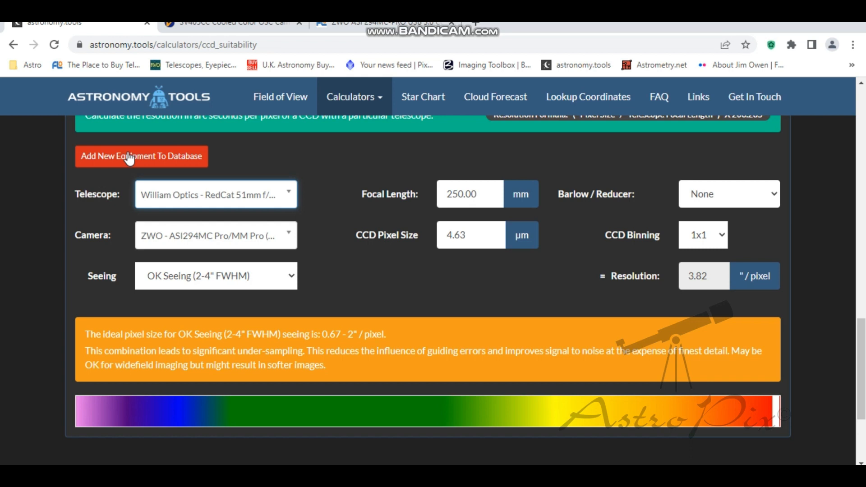
{"action": "mouse_move", "coordinate": [156, 236]}
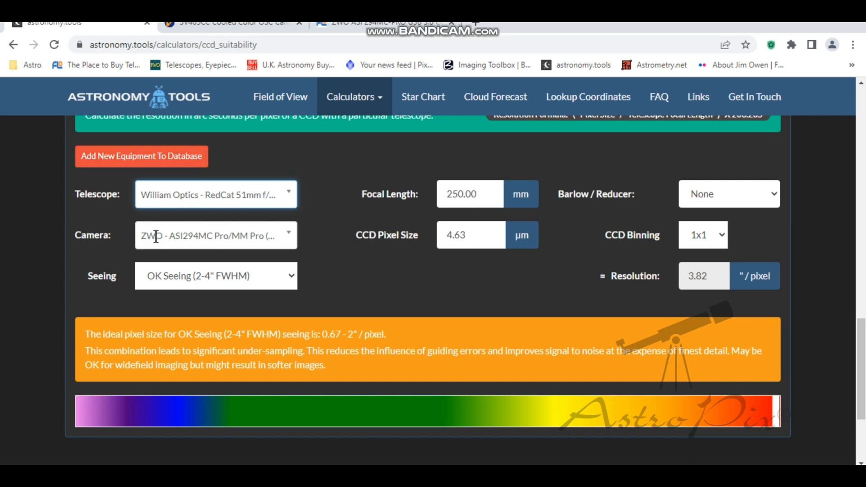
{"action": "mouse_move", "coordinate": [436, 260]}
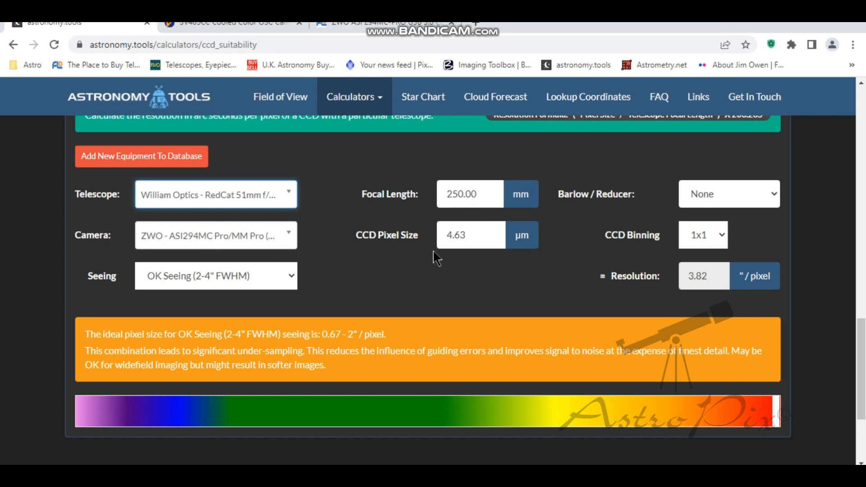
{"action": "left_click", "coordinate": [471, 235]}
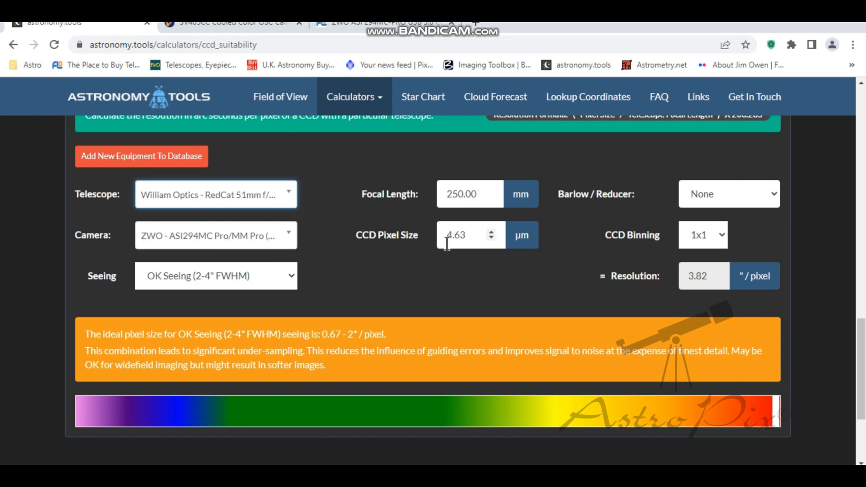
{"action": "mouse_move", "coordinate": [231, 190]}
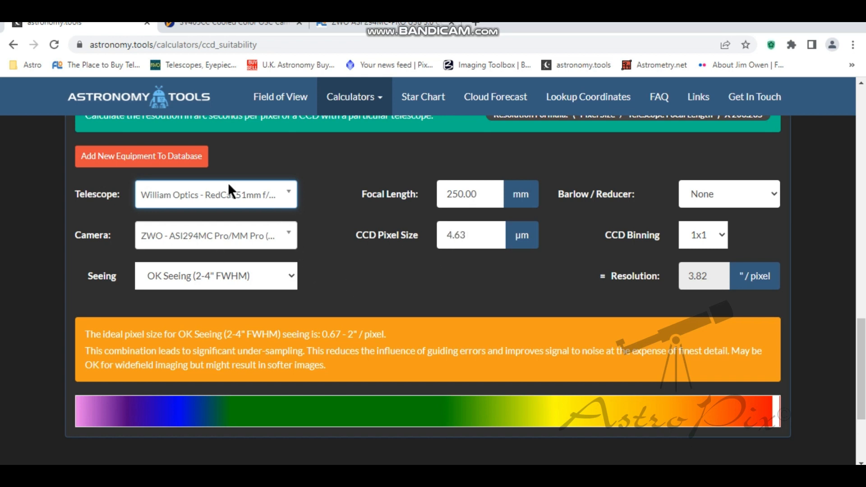
{"action": "mouse_move", "coordinate": [271, 216]}
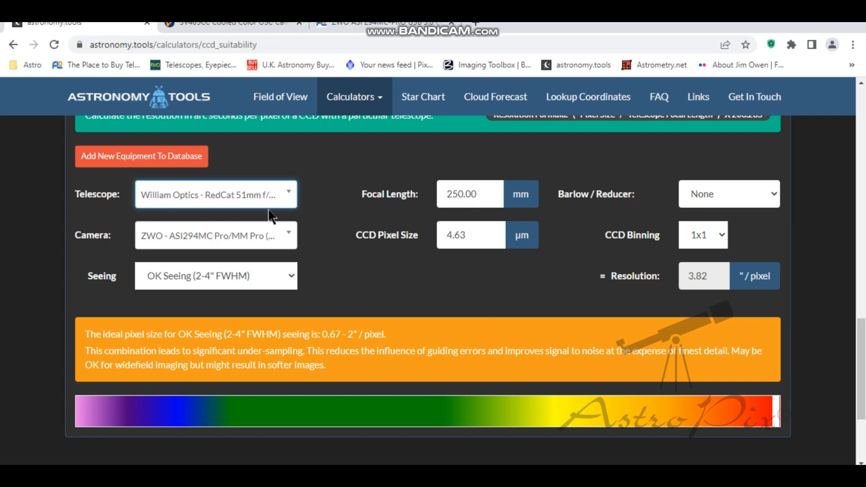
{"action": "mouse_move", "coordinate": [743, 417]}
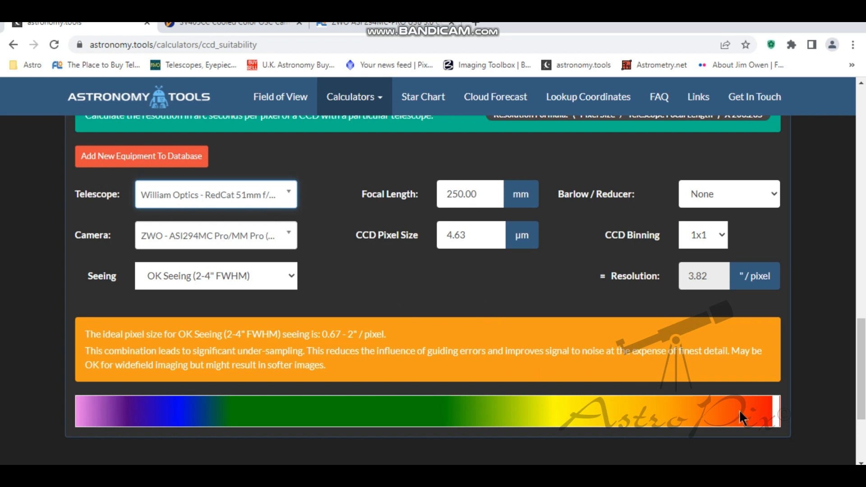
{"action": "mouse_move", "coordinate": [780, 421]}
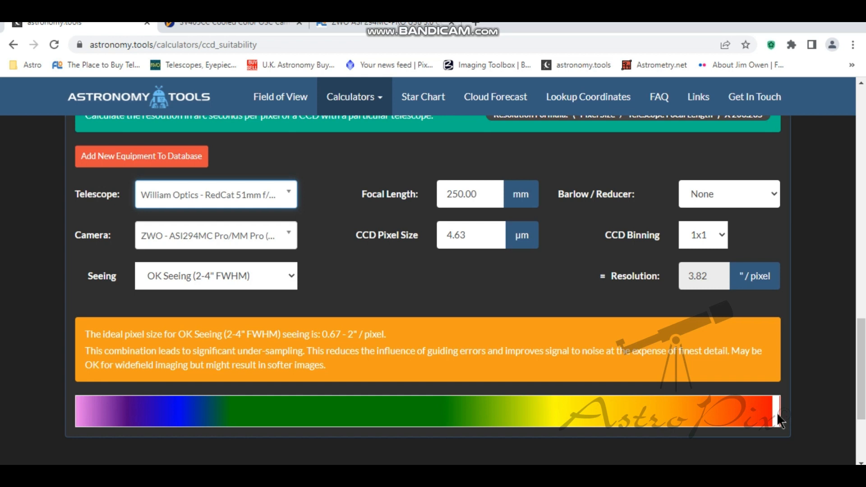
{"action": "mouse_move", "coordinate": [730, 370]}
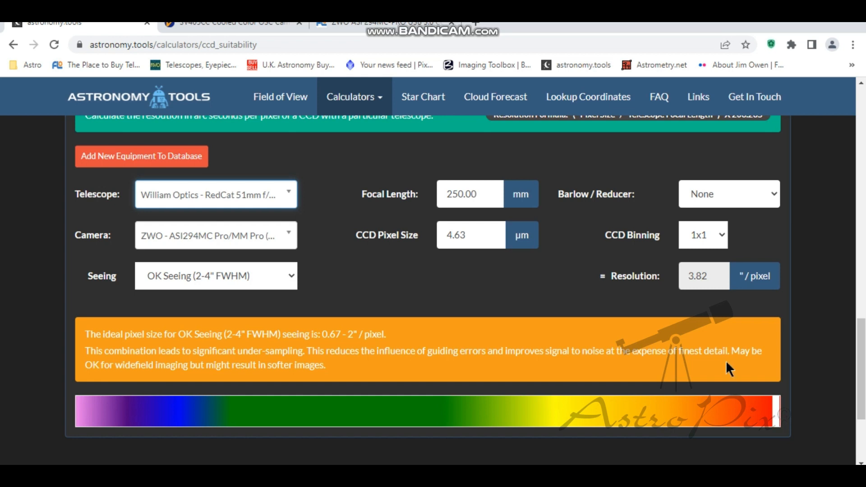
{"action": "mouse_move", "coordinate": [759, 415]}
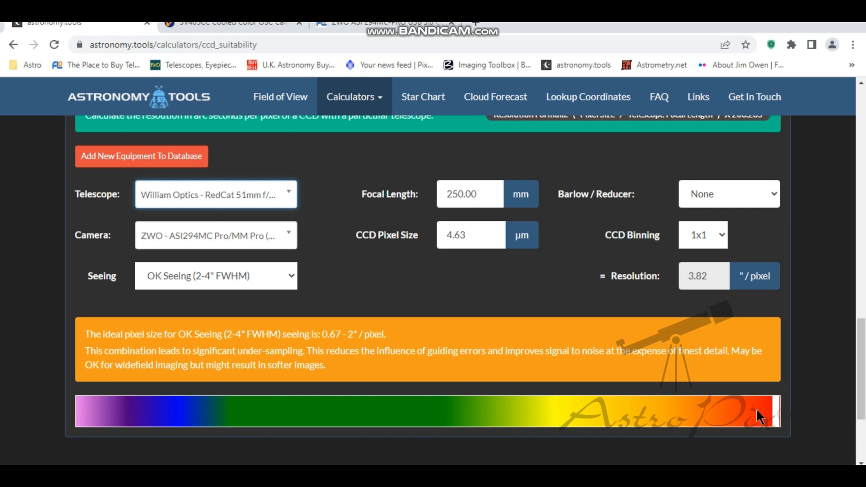
{"action": "mouse_move", "coordinate": [456, 260]}
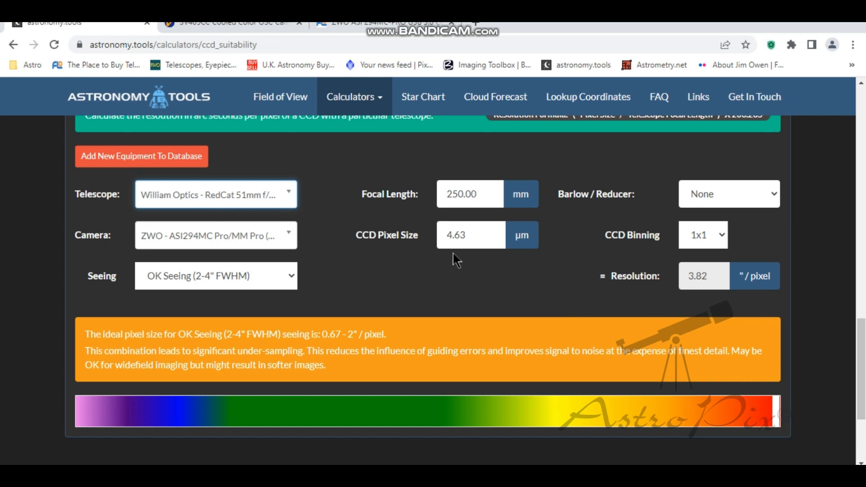
{"action": "mouse_move", "coordinate": [448, 419]}
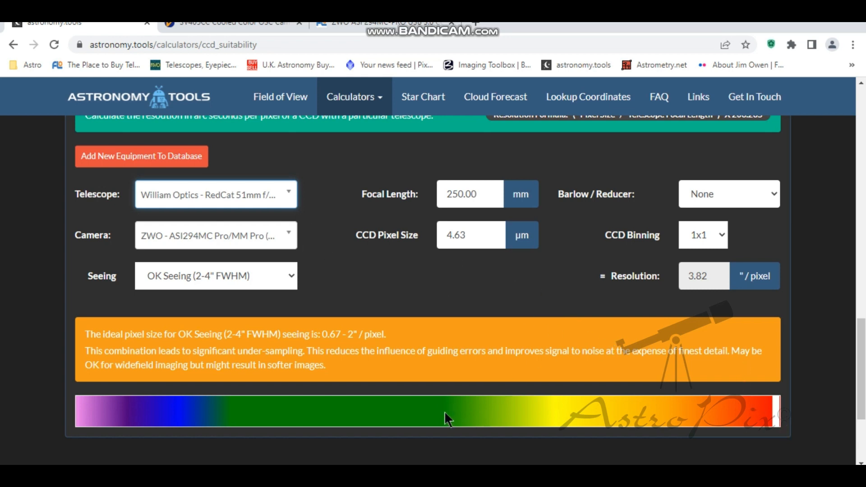
{"action": "mouse_move", "coordinate": [438, 413]}
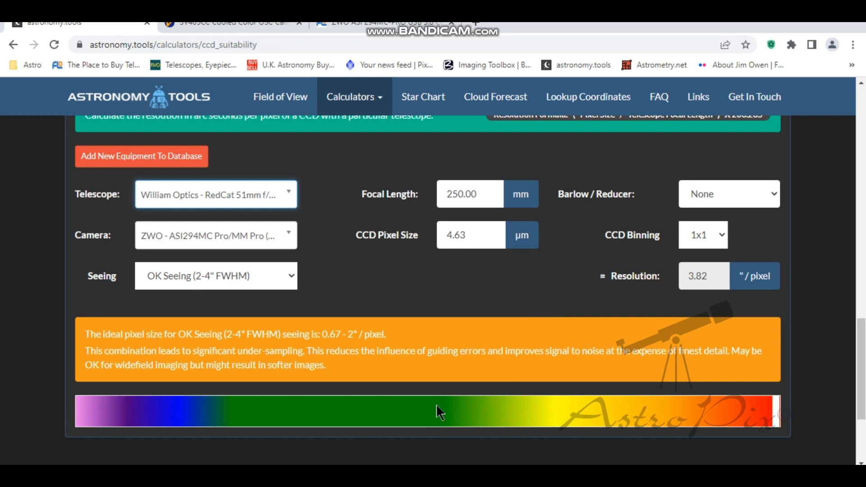
{"action": "mouse_move", "coordinate": [474, 418]}
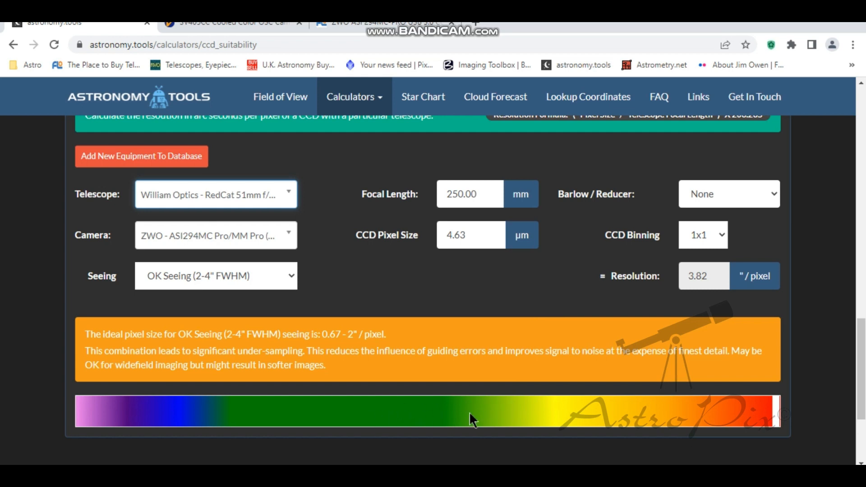
{"action": "mouse_move", "coordinate": [298, 256]}
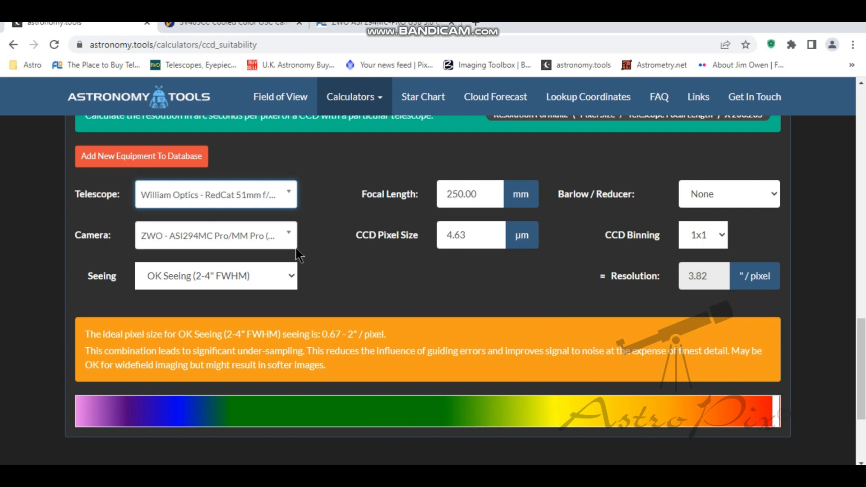
{"action": "mouse_move", "coordinate": [353, 279]}
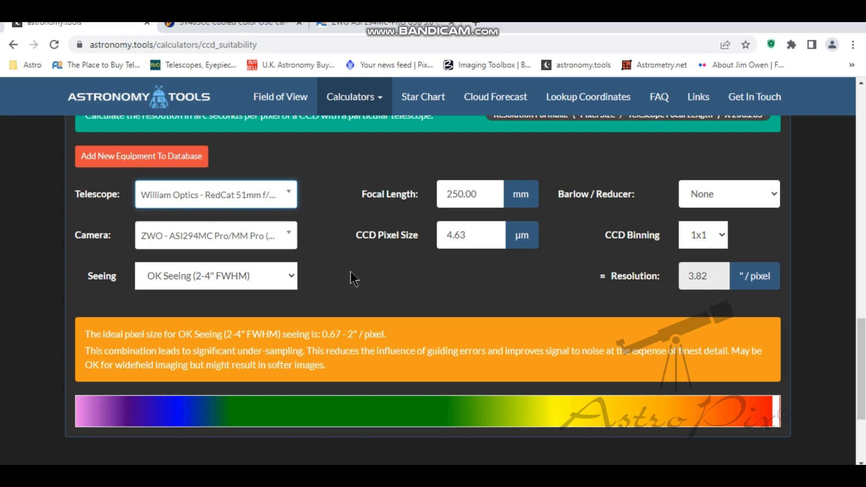
{"action": "mouse_move", "coordinate": [480, 429]}
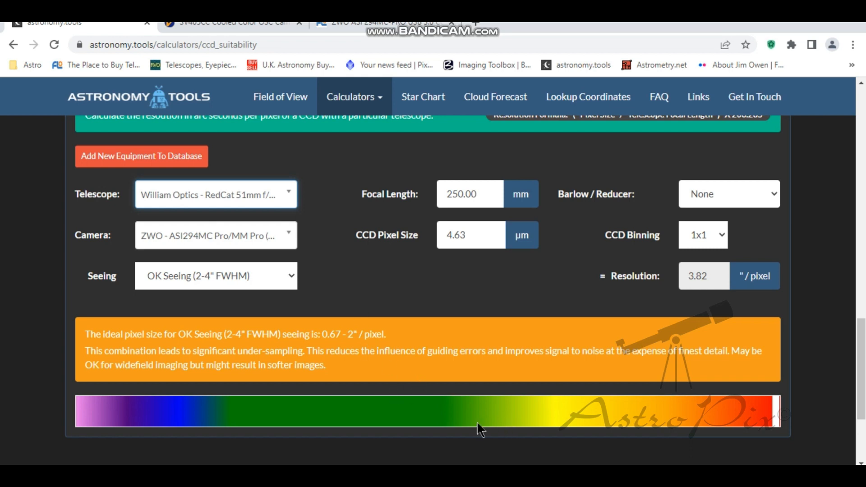
{"action": "mouse_move", "coordinate": [446, 428]}
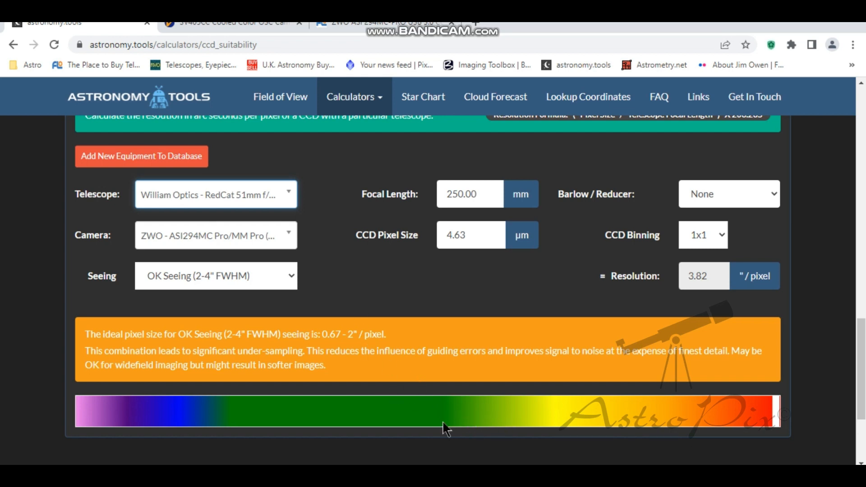
{"action": "mouse_move", "coordinate": [336, 219]}
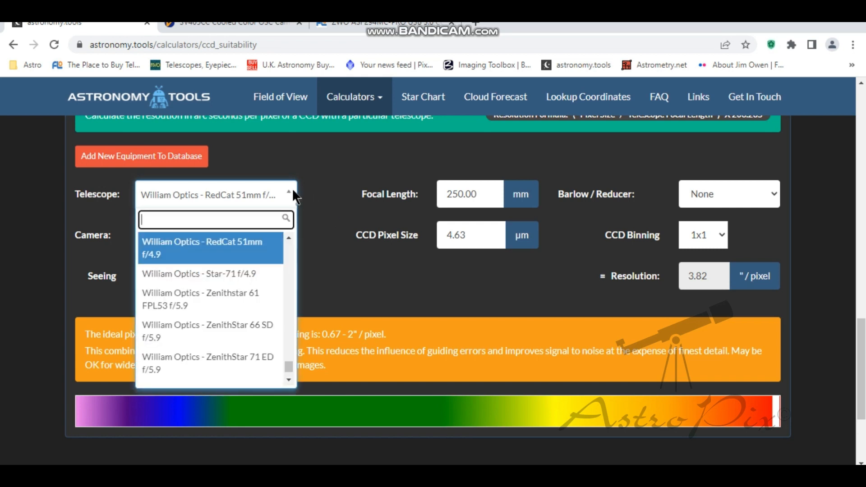
{"action": "mouse_move", "coordinate": [297, 246]}
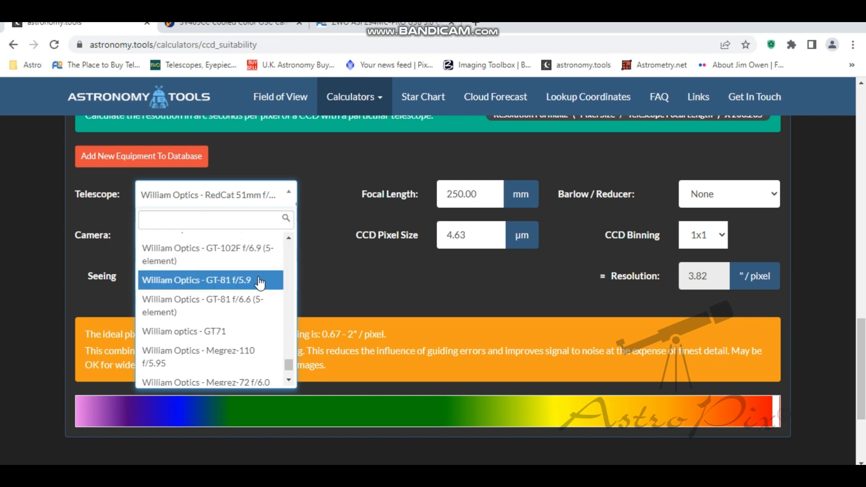
Step: Choose the William Optics GT-81 f/5.9 (478 mm), giving 2 arcsec/pixel
{"action": "left_click", "coordinate": [195, 280]}
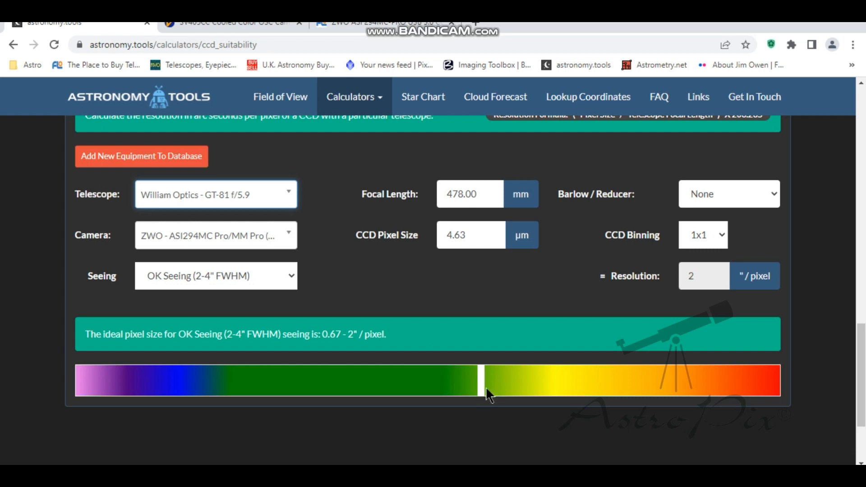
{"action": "mouse_move", "coordinate": [666, 295]}
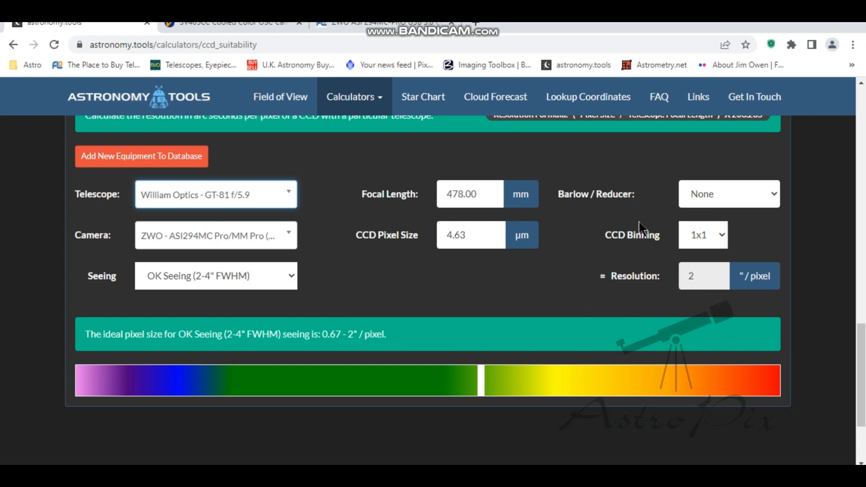
Step: Add a 0.8x reducer to the GT-81, raising resolution to 2.5 arcsec/pixel
{"action": "left_click", "coordinate": [728, 194]}
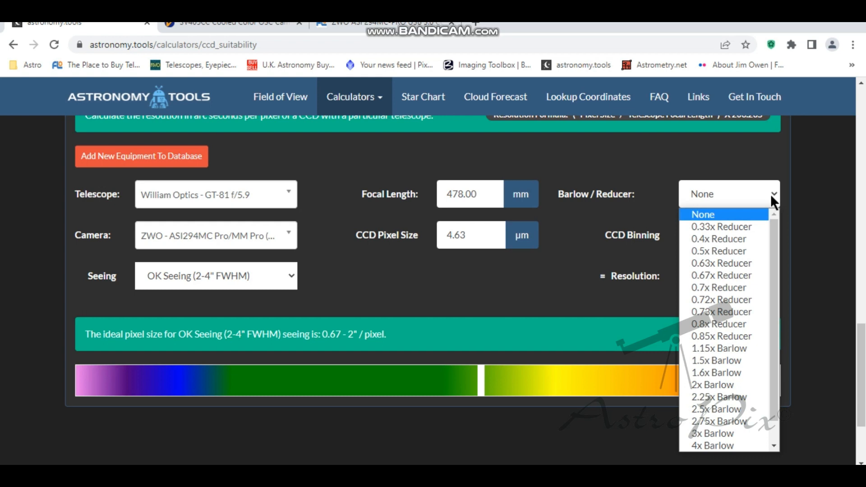
{"action": "left_click", "coordinate": [719, 324]}
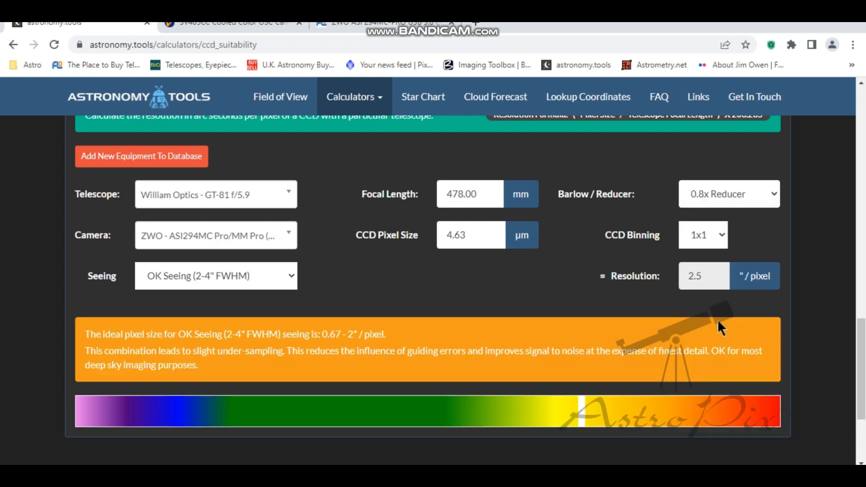
{"action": "mouse_move", "coordinate": [504, 289]}
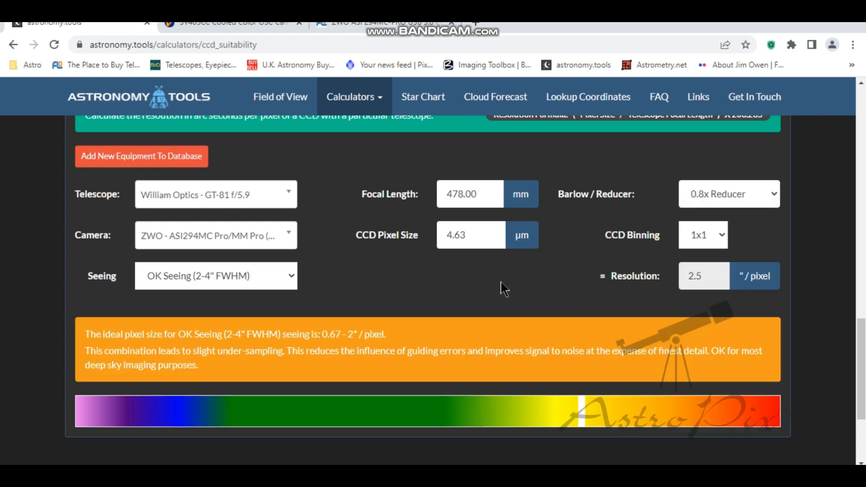
{"action": "mouse_move", "coordinate": [437, 251]}
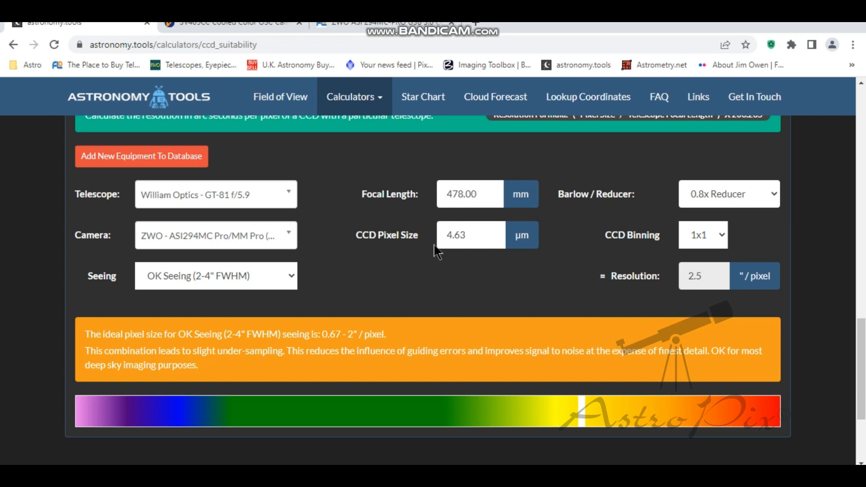
{"action": "mouse_move", "coordinate": [380, 196]}
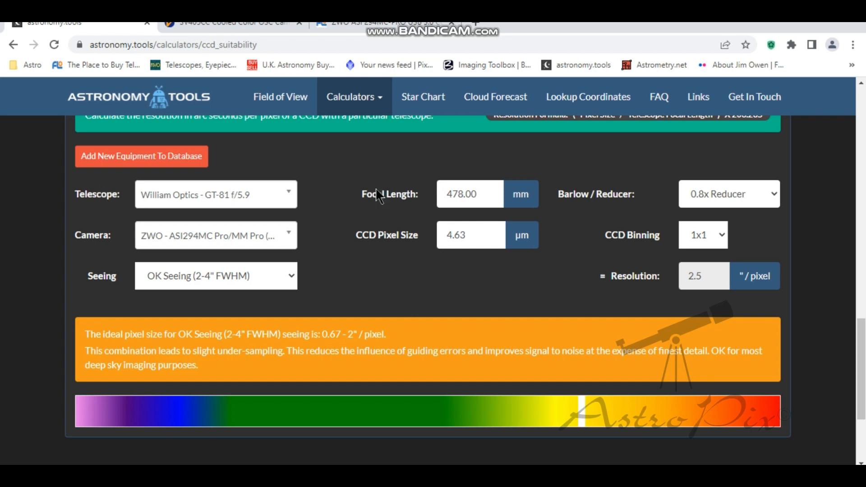
{"action": "mouse_move", "coordinate": [295, 202]}
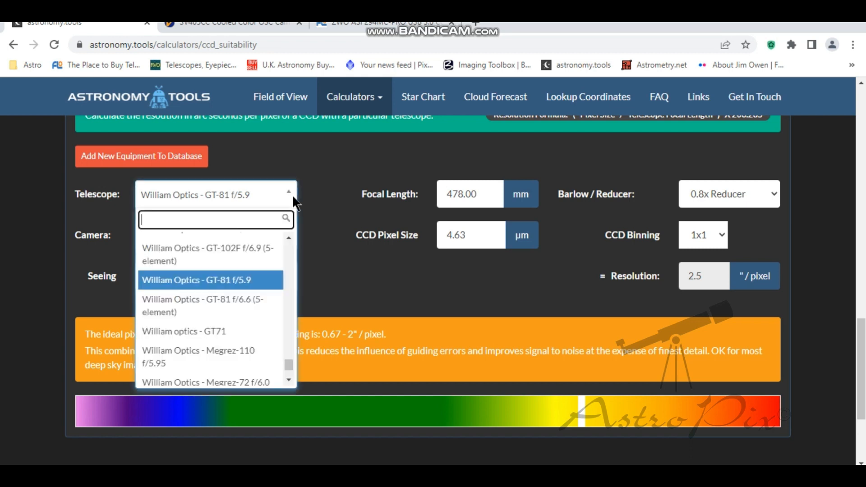
{"action": "left_click", "coordinate": [209, 279]}
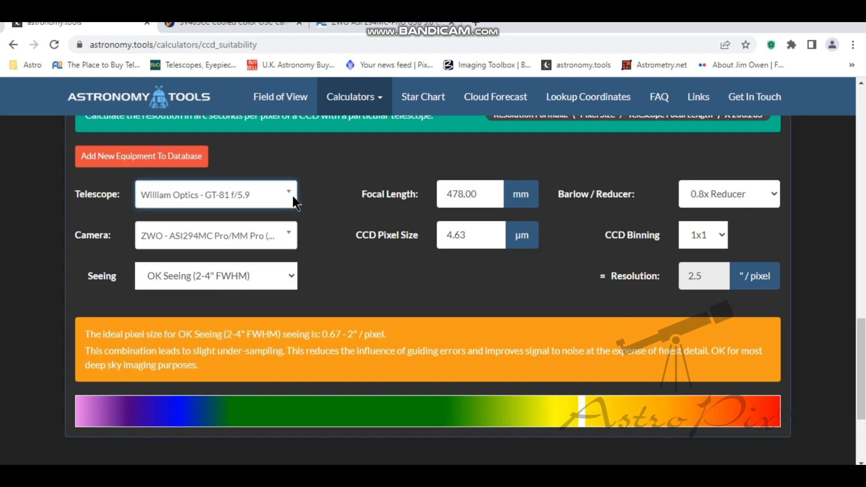
Step: Use an 800 mm focal length with no reducer, giving 1.19 arcsec/pixel
{"action": "left_click", "coordinate": [470, 194]}
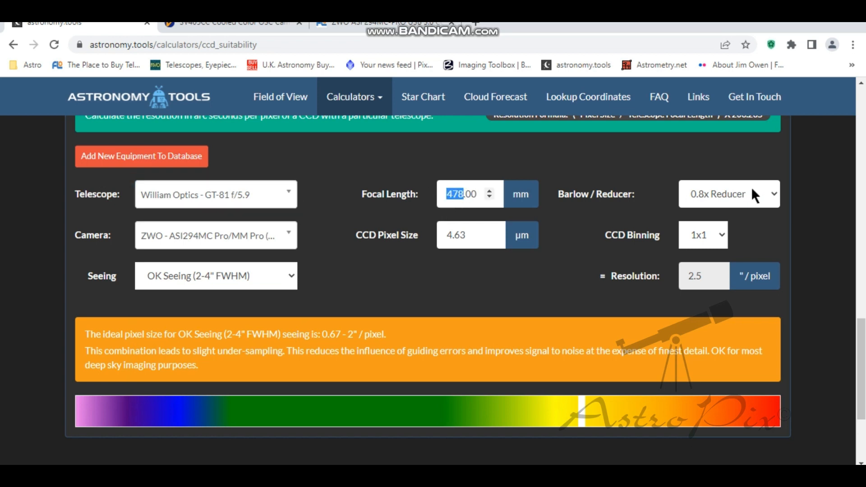
{"action": "left_click", "coordinate": [728, 194]}
{"action": "type", "text": "800"}
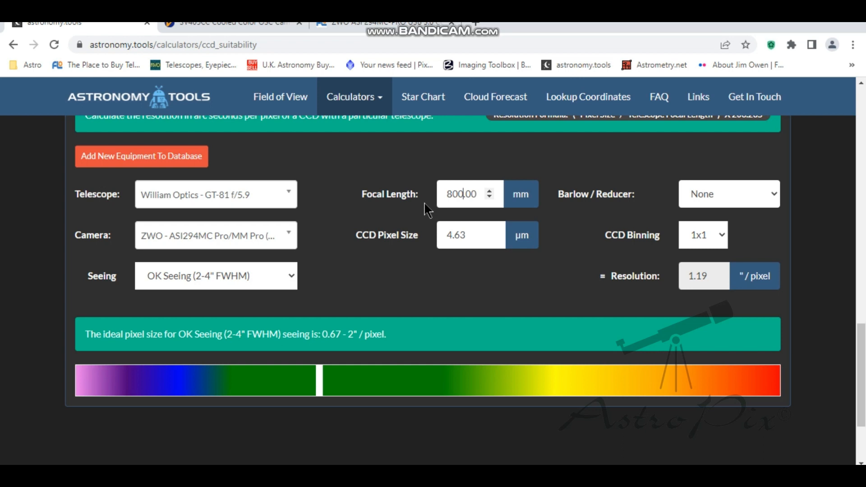
{"action": "mouse_move", "coordinate": [431, 209]}
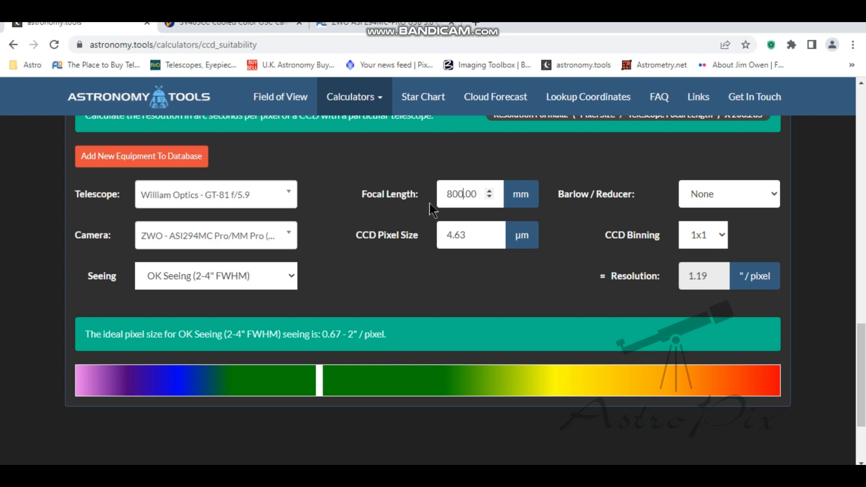
{"action": "mouse_move", "coordinate": [322, 389]}
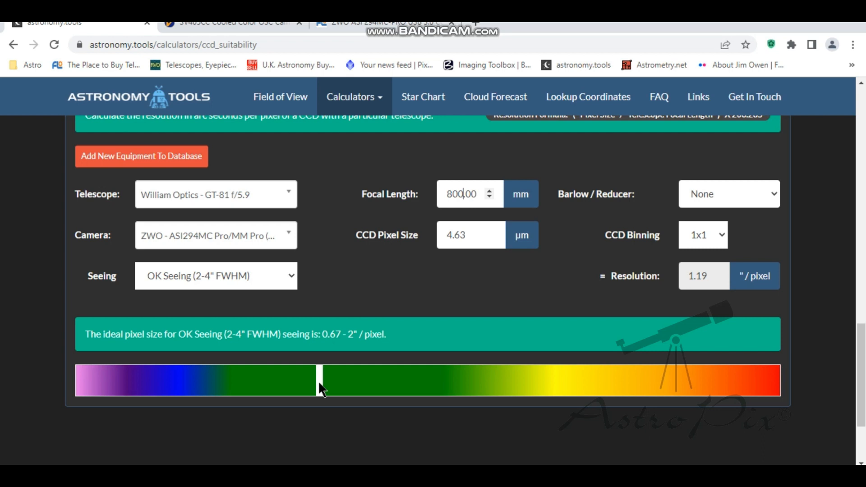
{"action": "mouse_move", "coordinate": [286, 194]}
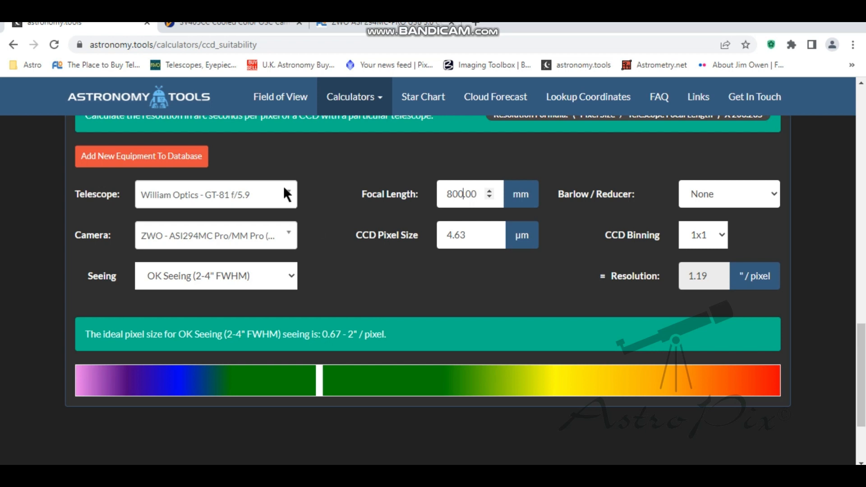
Step: Select the Sky-Watcher Explorer 150PDS (750 mm), giving 1.27 arcsec/pixel
{"action": "left_click", "coordinate": [216, 194]}
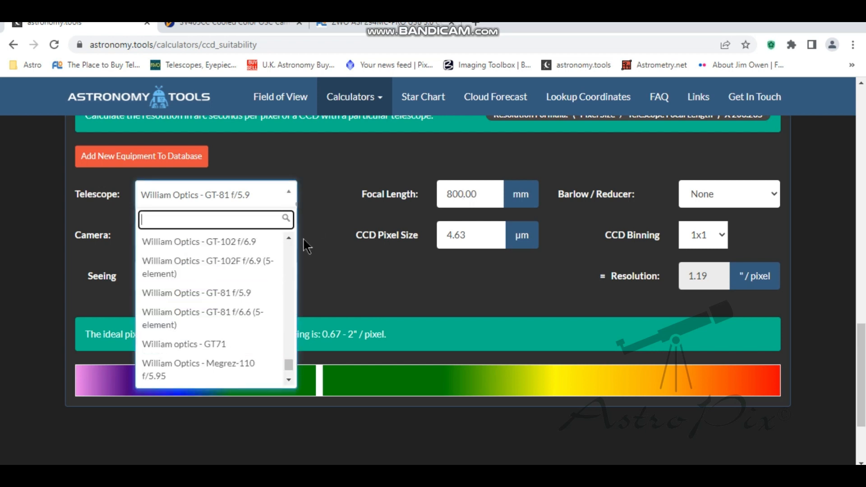
{"action": "scroll", "scroll_direction": "down", "scroll_amount": 3}
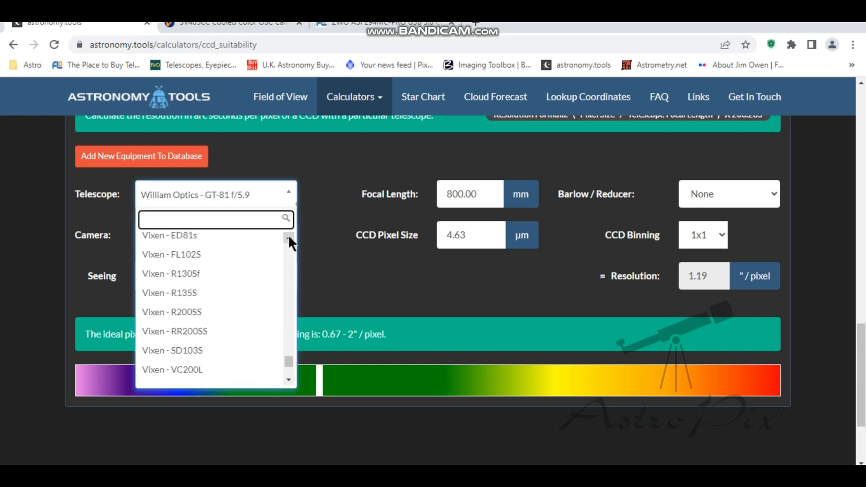
{"action": "scroll", "scroll_direction": "down", "scroll_amount": 3}
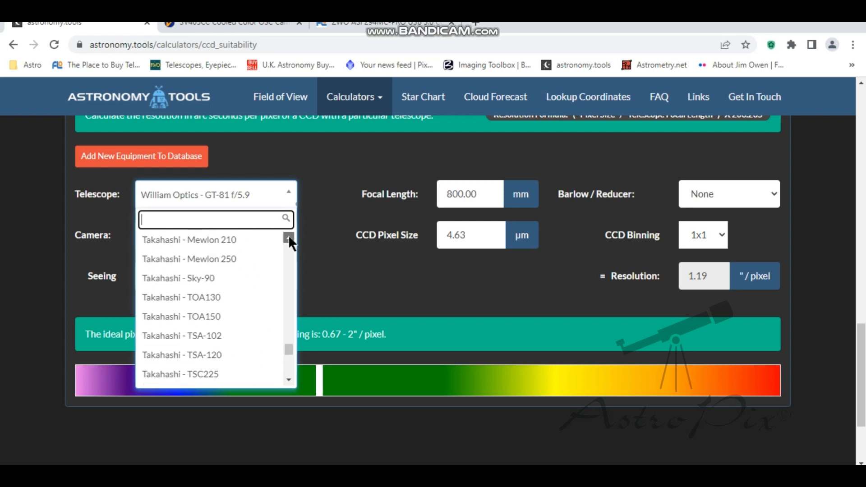
{"action": "scroll", "scroll_direction": "down", "scroll_amount": 3}
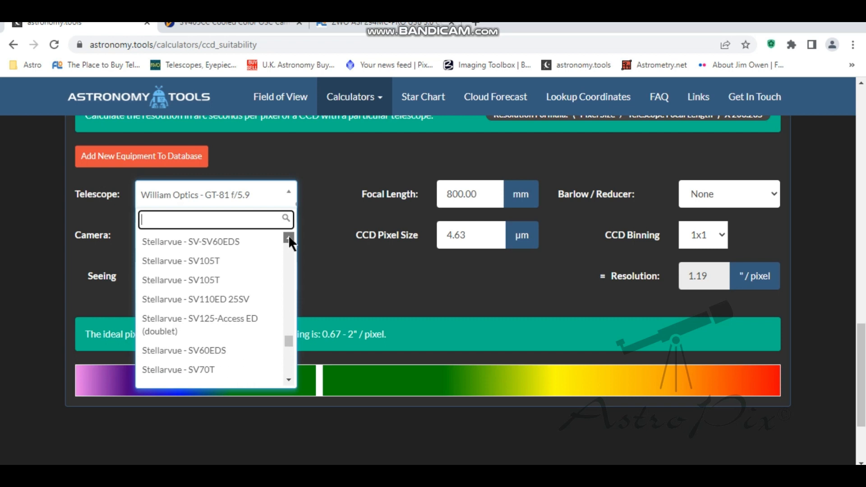
{"action": "scroll", "scroll_direction": "down", "scroll_amount": 3}
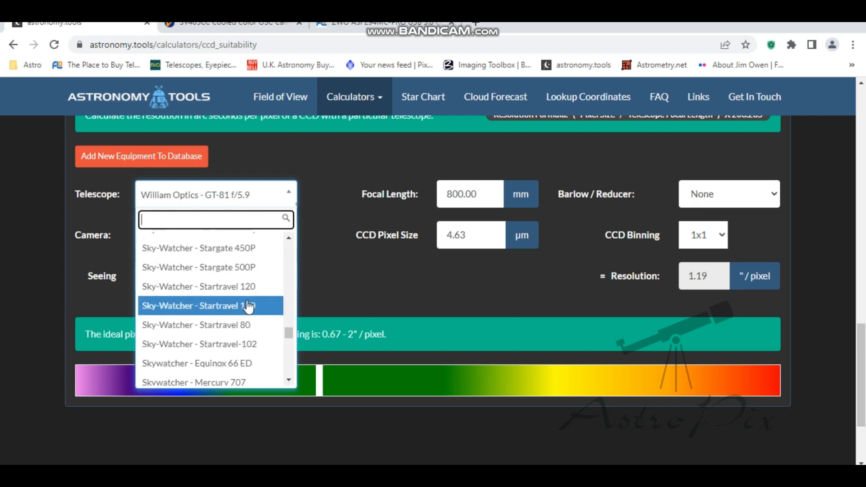
{"action": "mouse_move", "coordinate": [299, 243]}
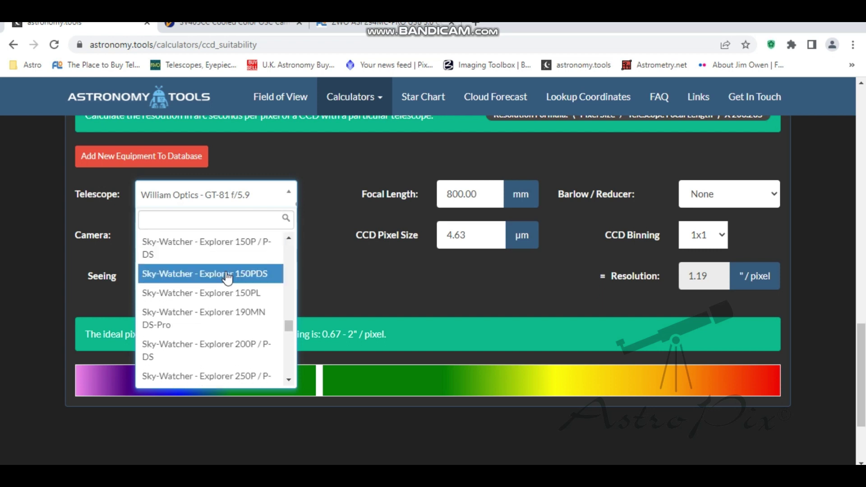
{"action": "left_click", "coordinate": [226, 274]}
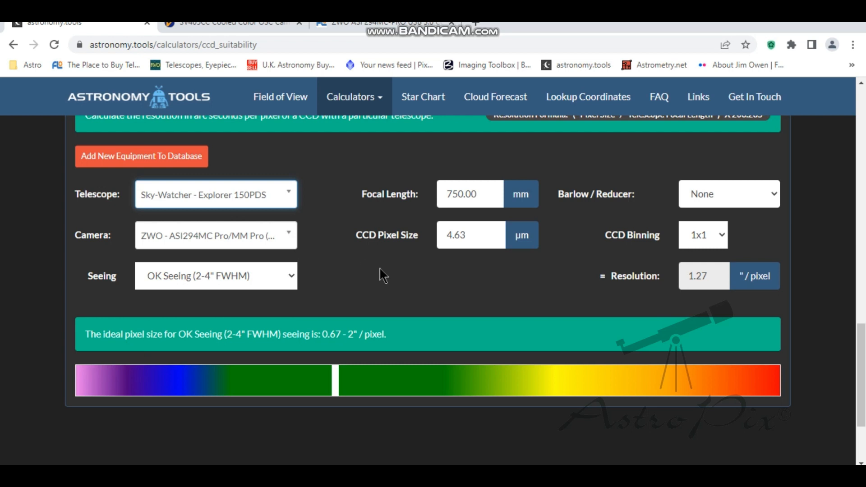
{"action": "mouse_move", "coordinate": [384, 263]}
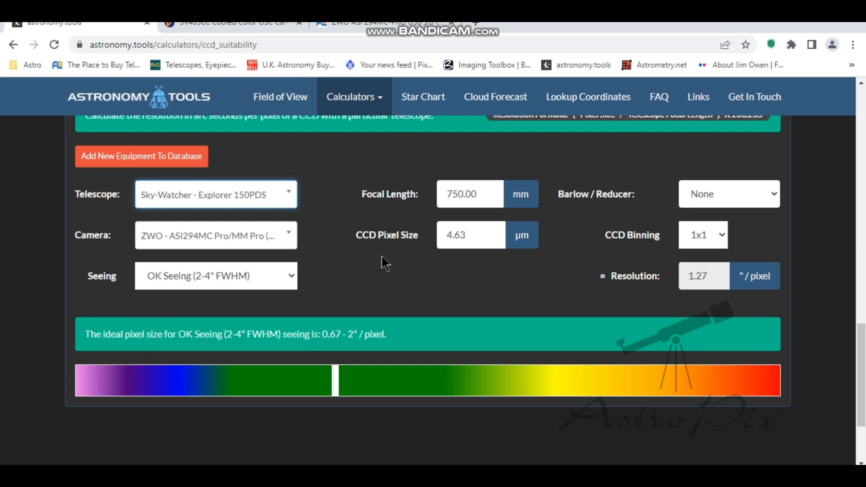
{"action": "mouse_move", "coordinate": [311, 216]}
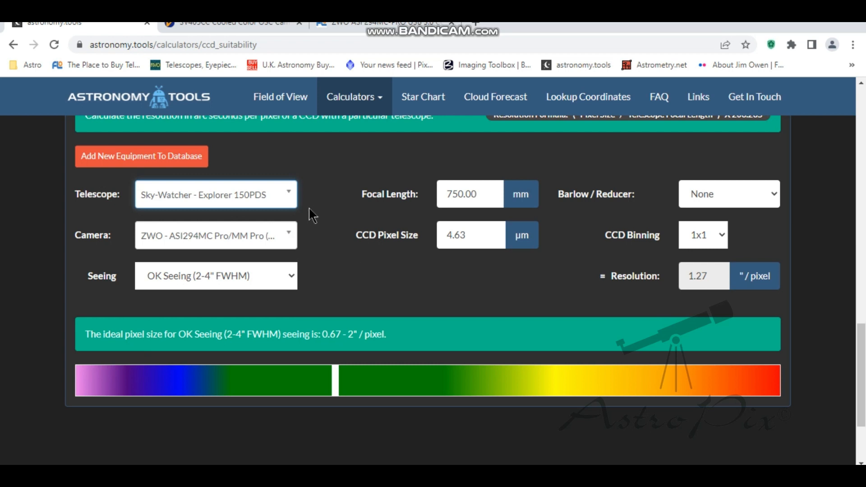
Step: Pair the Sky-Watcher Evostar 80ED DS-Pro with a 0.85x reducer for 1.87 arcsec/pixel
{"action": "left_click", "coordinate": [215, 194]}
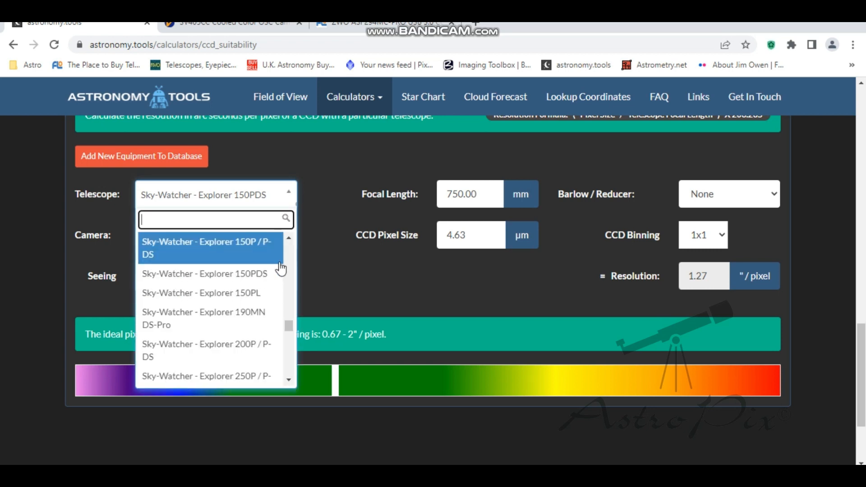
{"action": "scroll", "scroll_direction": "up", "scroll_amount": 3}
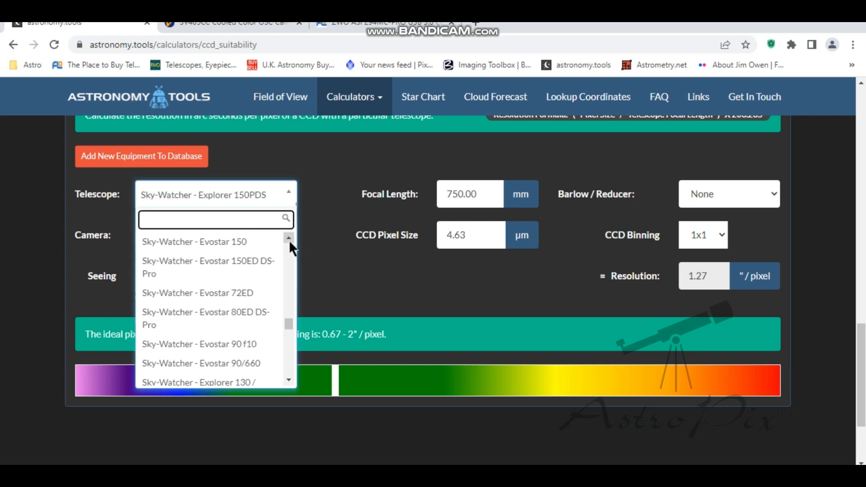
{"action": "mouse_move", "coordinate": [227, 318]}
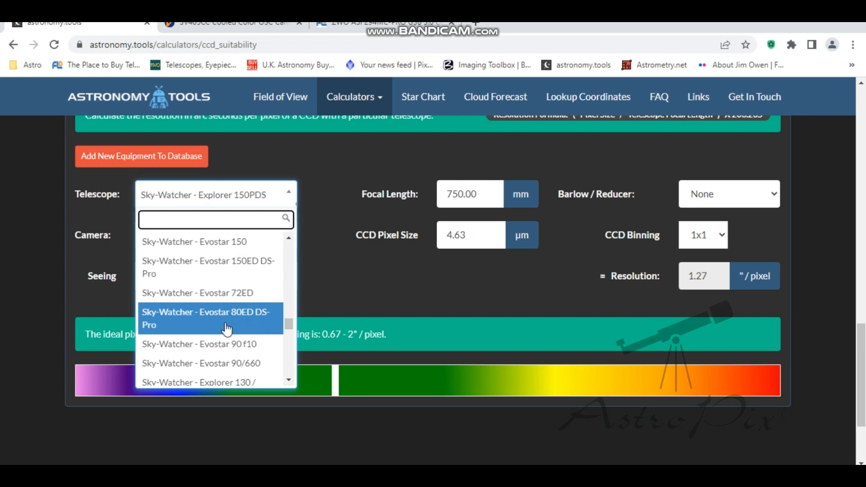
{"action": "left_click", "coordinate": [206, 318]}
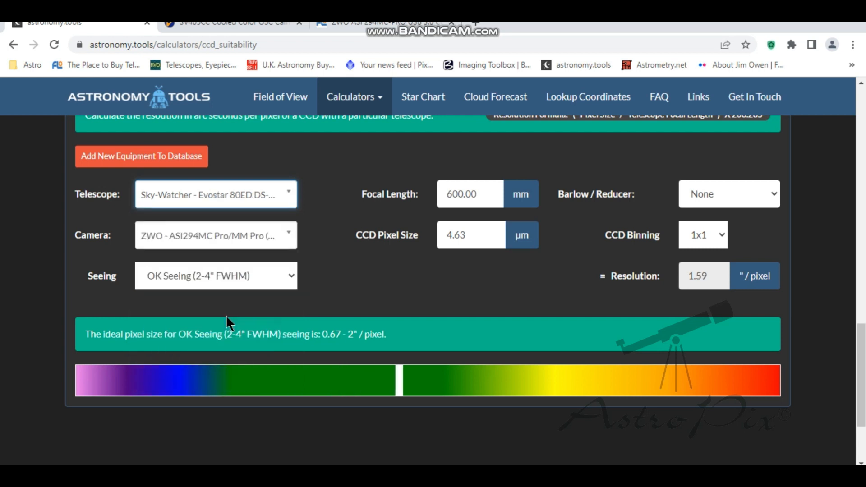
{"action": "mouse_move", "coordinate": [400, 248]}
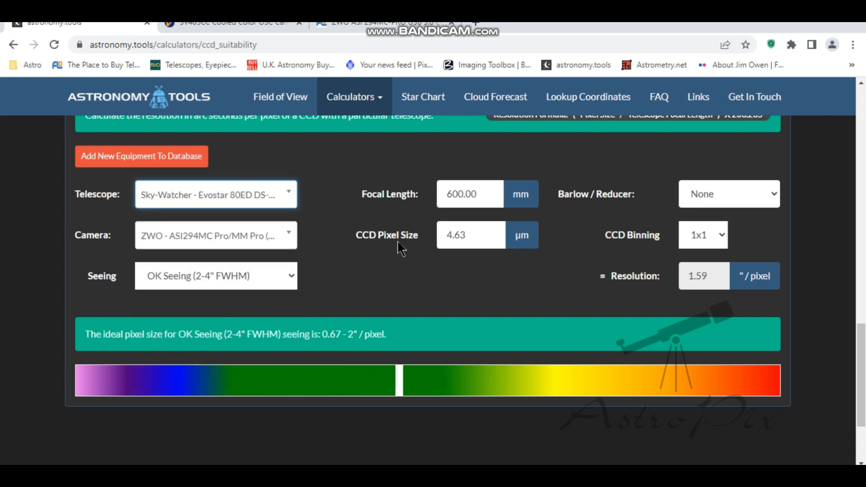
{"action": "mouse_move", "coordinate": [374, 278]}
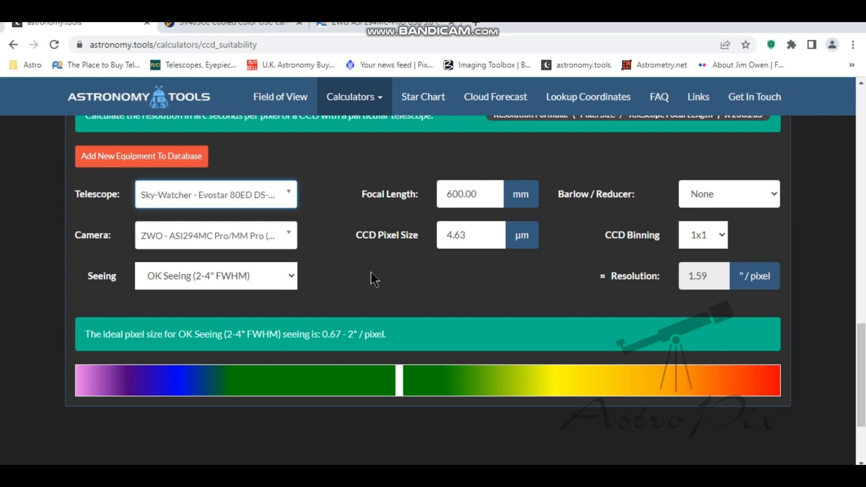
{"action": "mouse_move", "coordinate": [739, 205]}
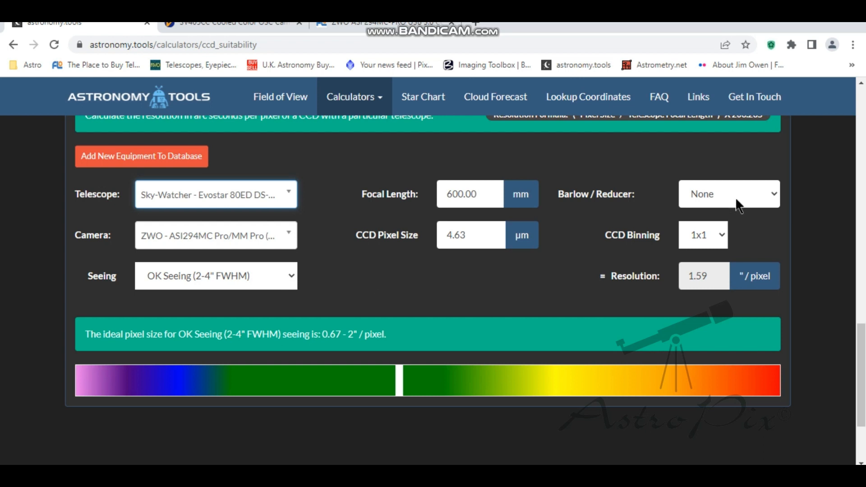
{"action": "left_click", "coordinate": [728, 194]}
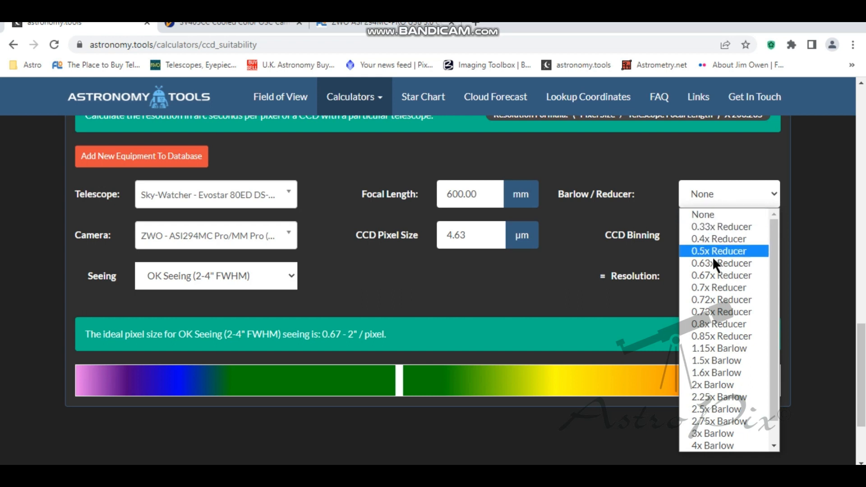
{"action": "mouse_move", "coordinate": [718, 336]}
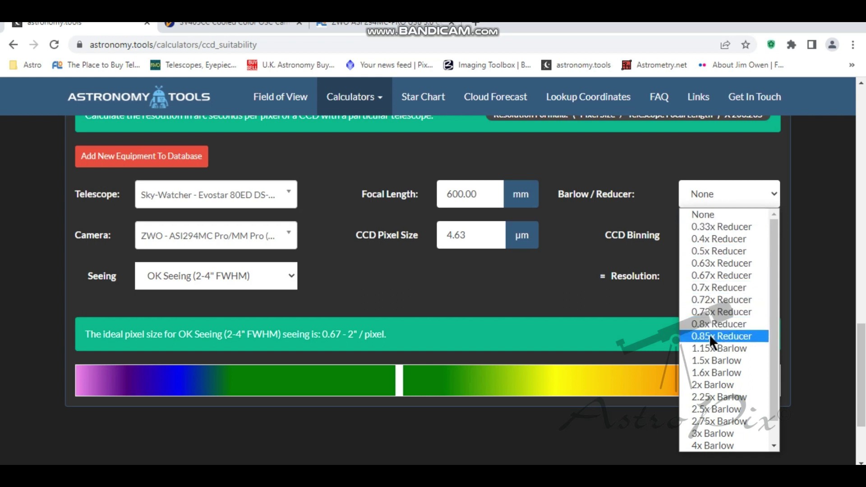
{"action": "left_click", "coordinate": [720, 335]}
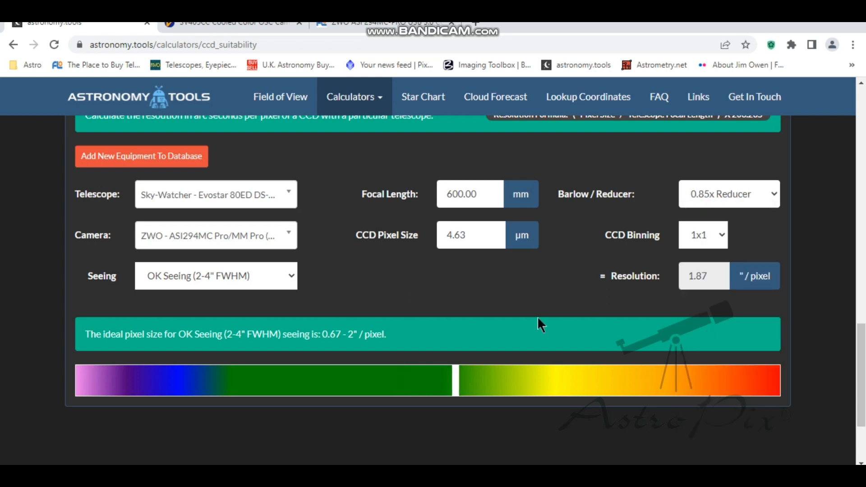
{"action": "mouse_move", "coordinate": [466, 394]}
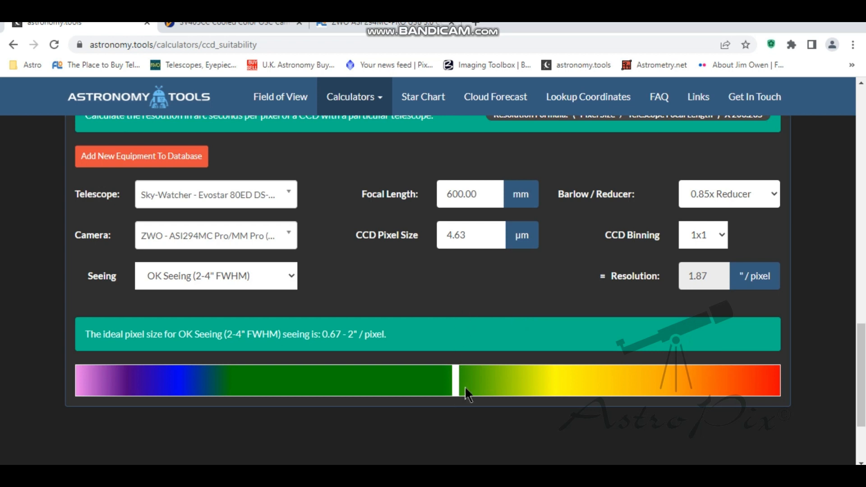
{"action": "mouse_move", "coordinate": [445, 300]}
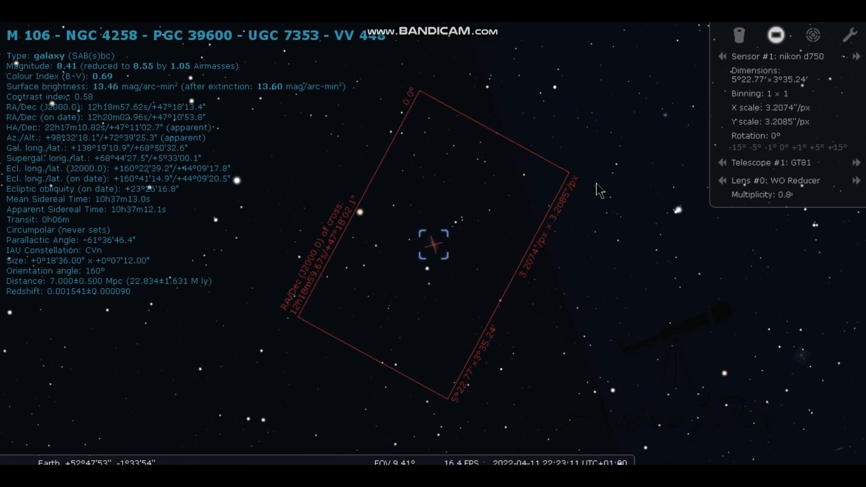
{"action": "mouse_move", "coordinate": [724, 169]}
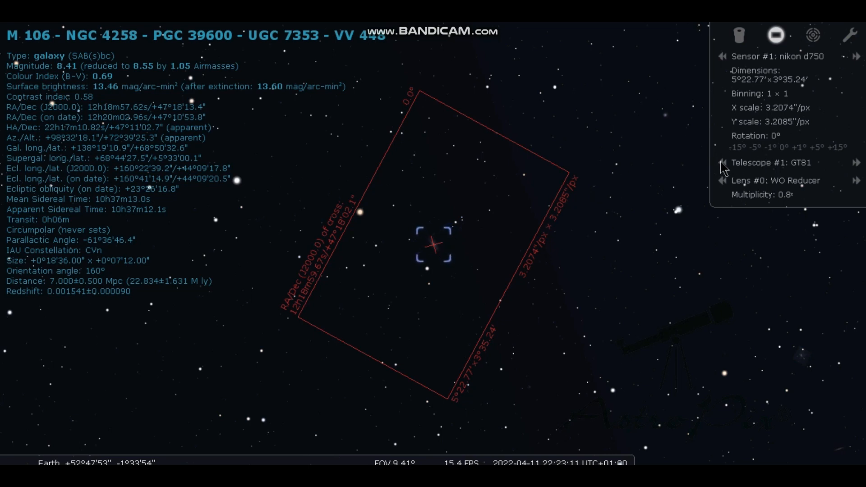
{"action": "mouse_move", "coordinate": [695, 188]}
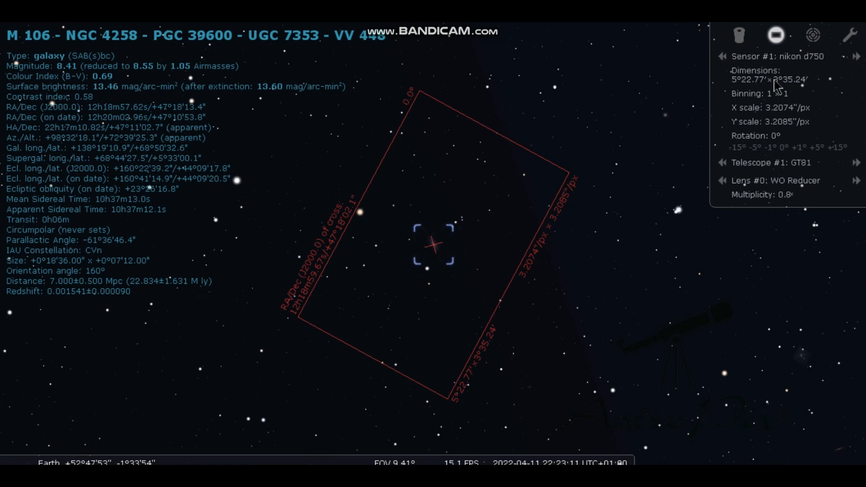
Step: Cycle the M 106 sensor frame between 183c and SVbony 294, ending on SVbony 294
{"action": "left_click", "coordinate": [857, 56]}
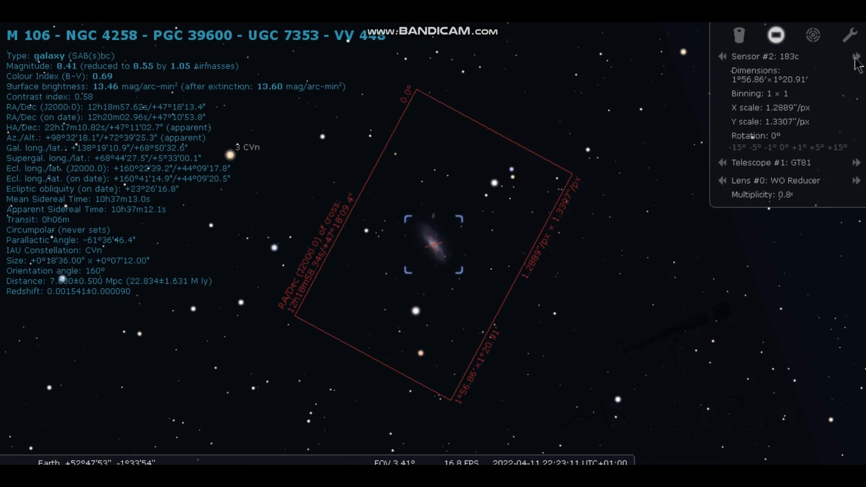
{"action": "left_click", "coordinate": [857, 56]}
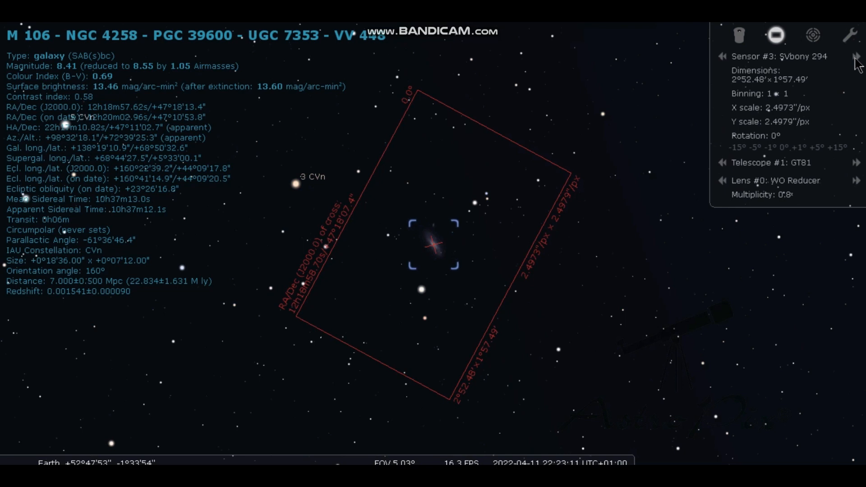
{"action": "scroll", "scroll_direction": "up", "scroll_amount": 3}
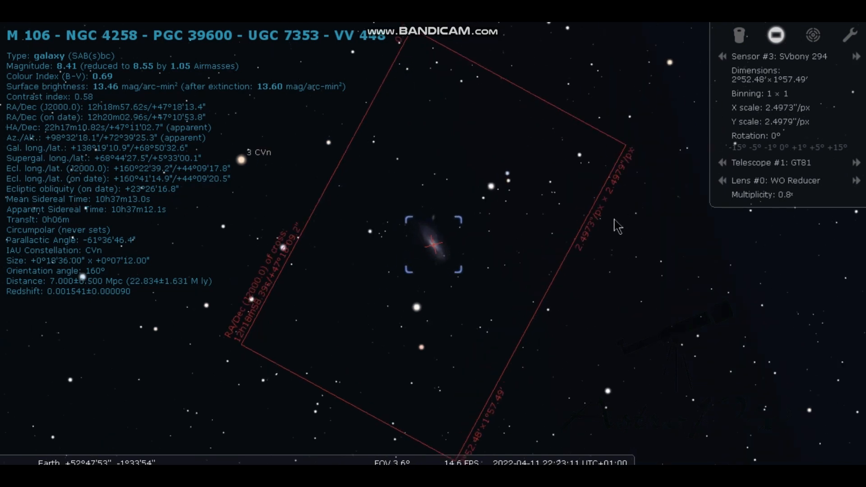
{"action": "mouse_move", "coordinate": [732, 61]}
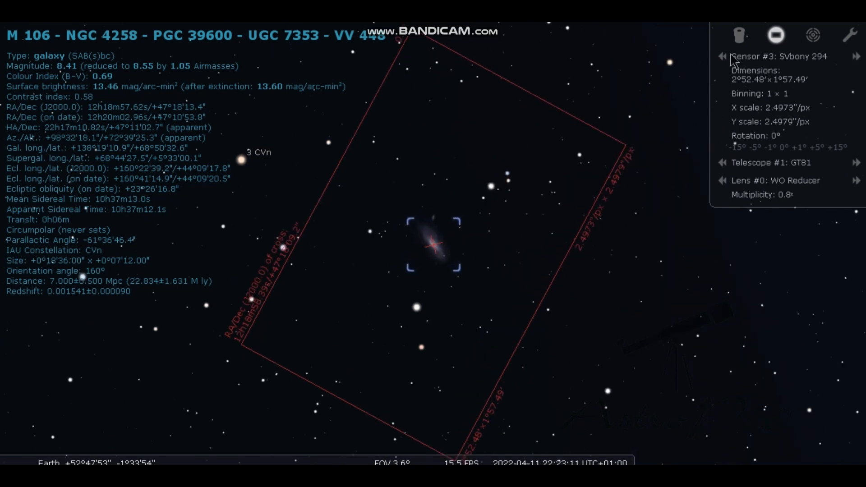
{"action": "mouse_move", "coordinate": [731, 56]}
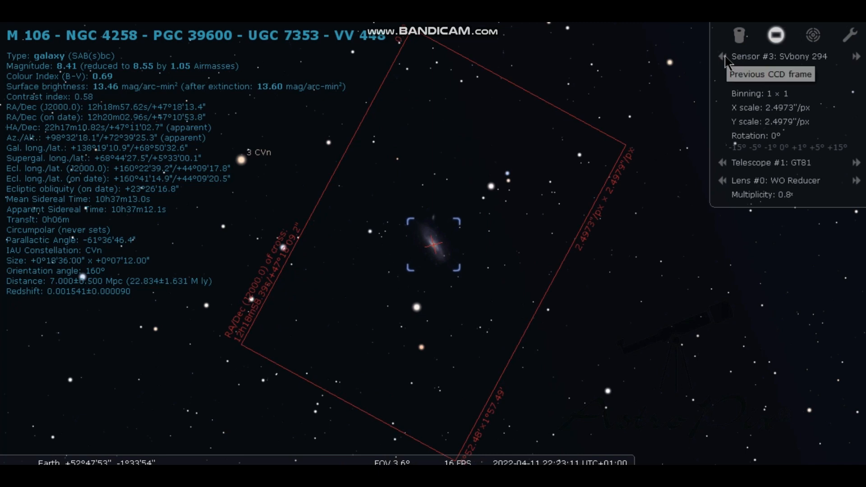
{"action": "left_click", "coordinate": [718, 56]}
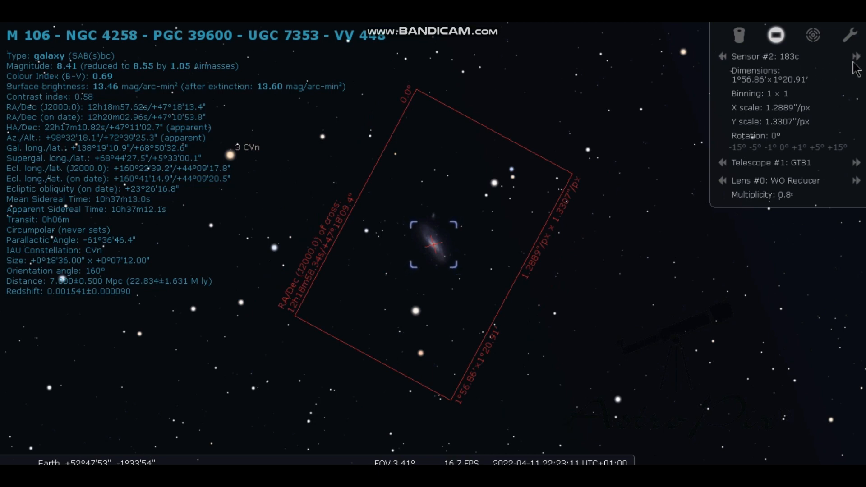
{"action": "left_click", "coordinate": [857, 56]}
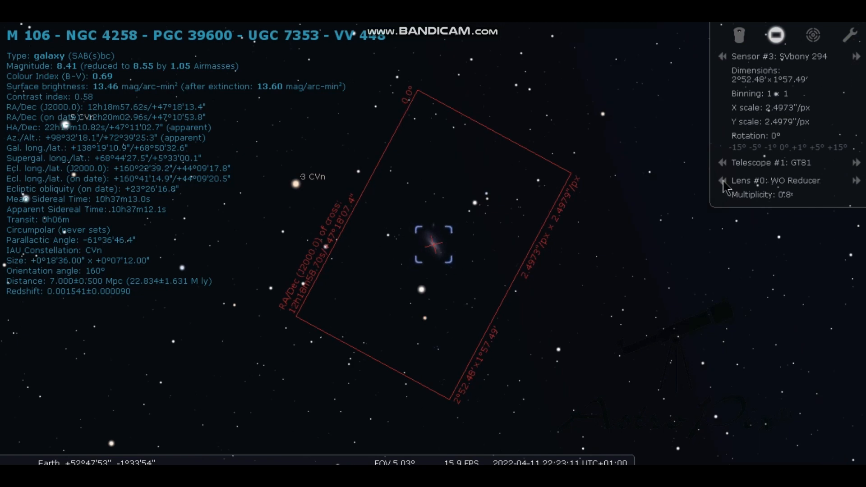
Step: Drop the reducer and use the Redcat, giving a 4°23.75'×2°59.68' SVbony 294 frame
{"action": "left_click", "coordinate": [719, 181]}
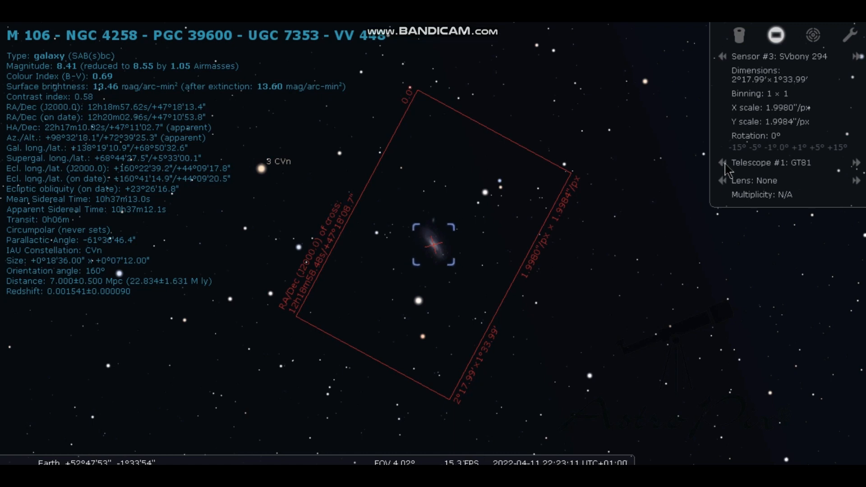
{"action": "left_click", "coordinate": [719, 165]}
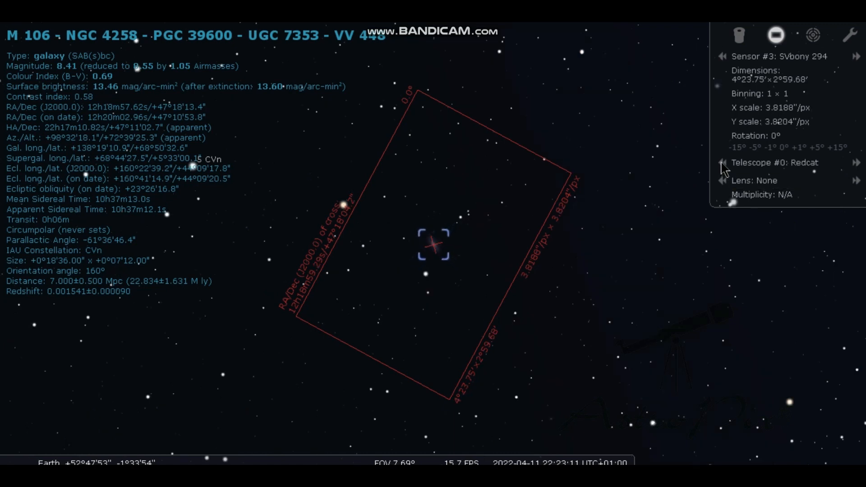
{"action": "mouse_move", "coordinate": [552, 155]}
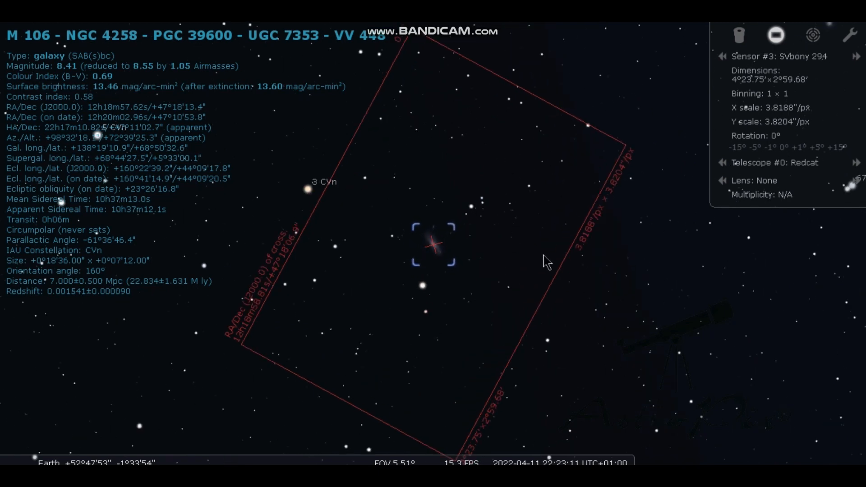
{"action": "mouse_move", "coordinate": [490, 116]}
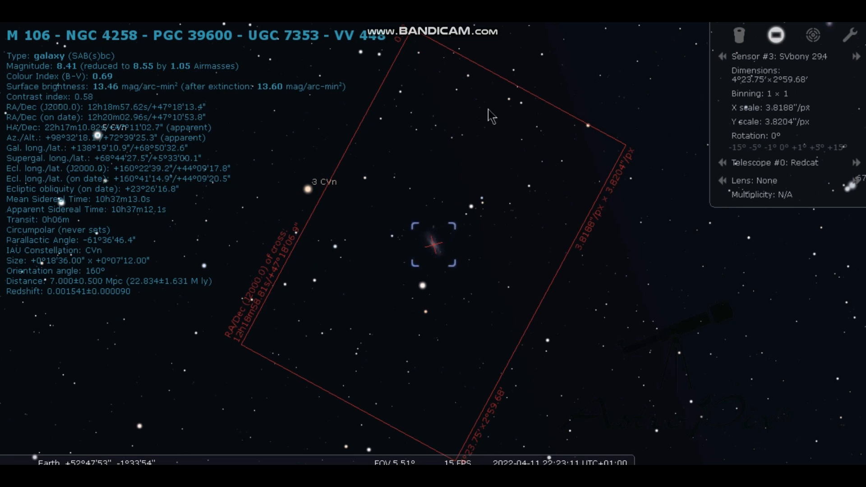
{"action": "mouse_move", "coordinate": [556, 172]}
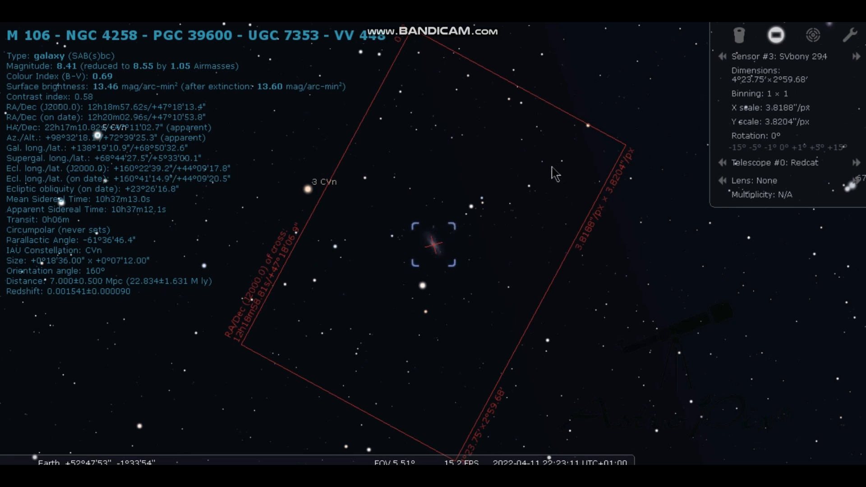
{"action": "mouse_move", "coordinate": [579, 143]}
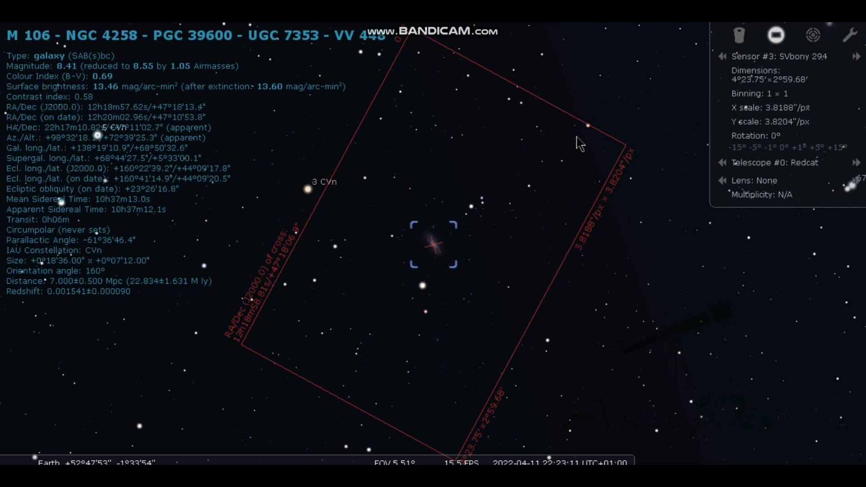
{"action": "mouse_move", "coordinate": [732, 171]}
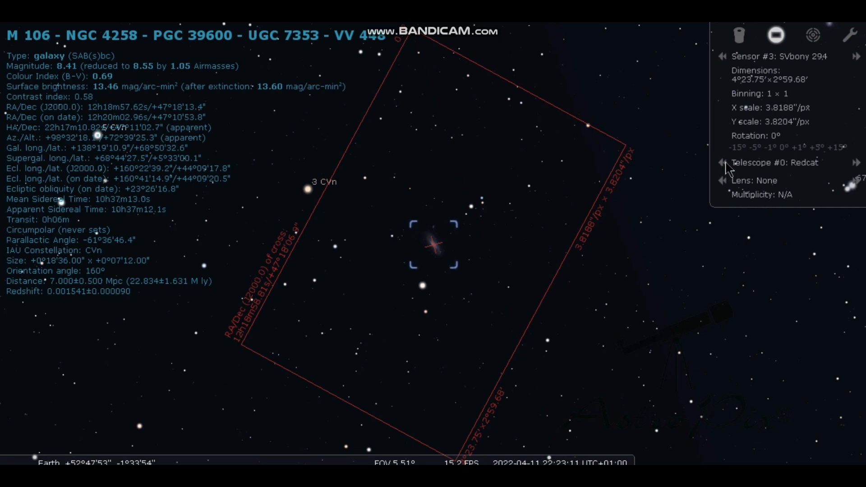
Step: Step the telescope from Redcat to Newt, then GT81, and check the lens options
{"action": "left_click", "coordinate": [858, 162]}
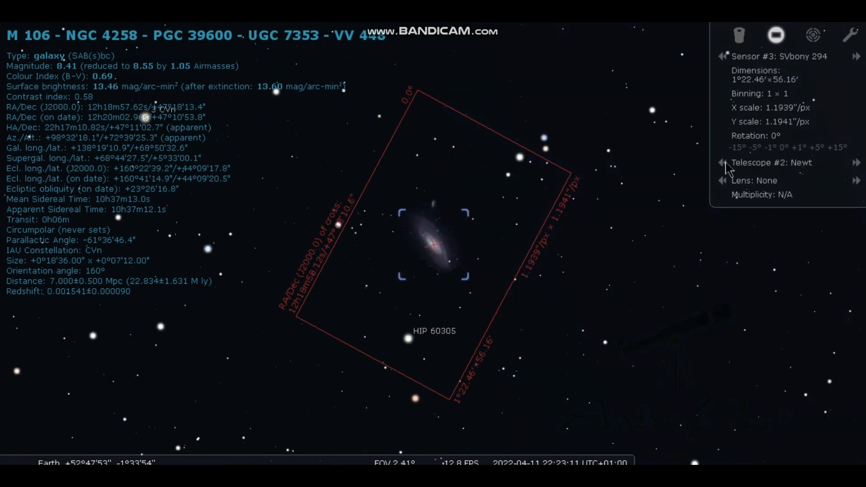
{"action": "mouse_move", "coordinate": [637, 166]}
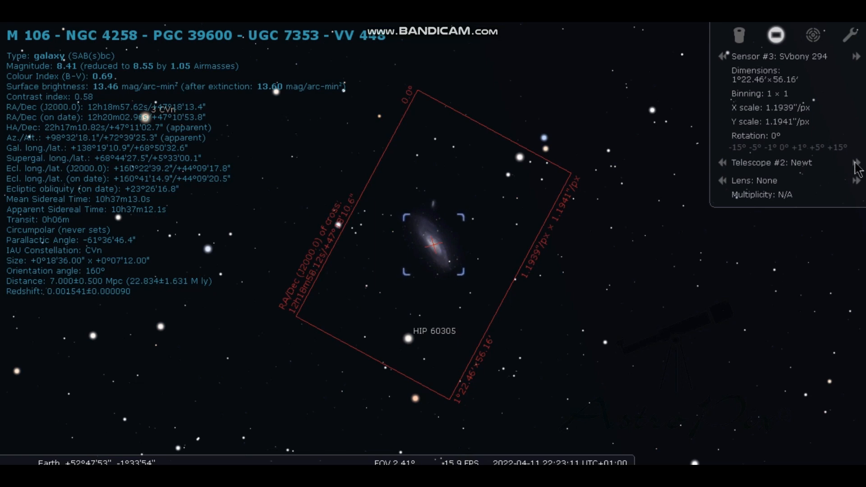
{"action": "mouse_move", "coordinate": [856, 167]}
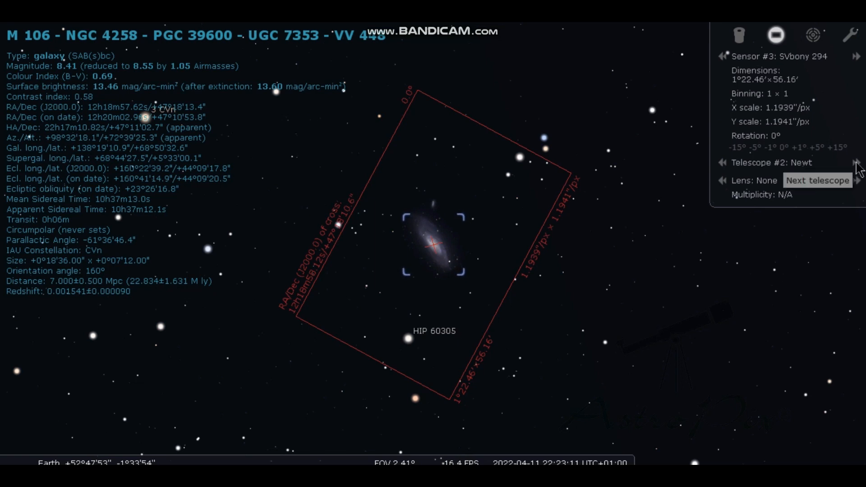
{"action": "left_click", "coordinate": [856, 163]}
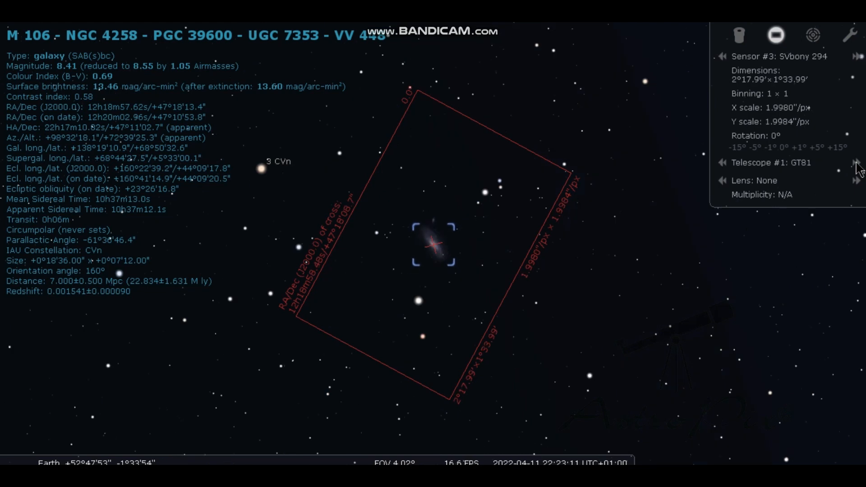
{"action": "mouse_move", "coordinate": [858, 187]}
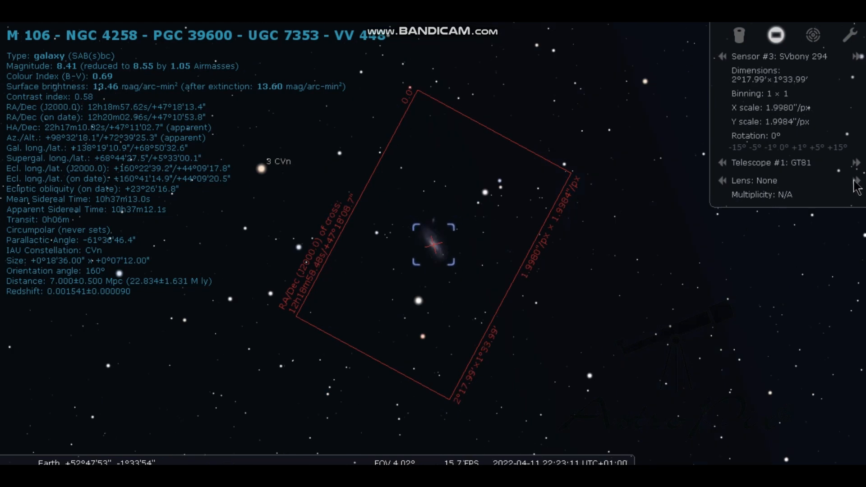
{"action": "left_click", "coordinate": [856, 180]}
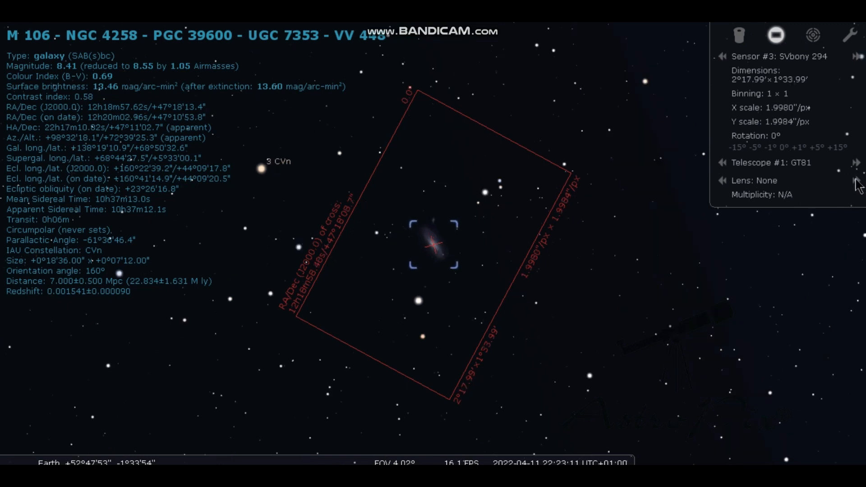
{"action": "left_click", "coordinate": [856, 162]}
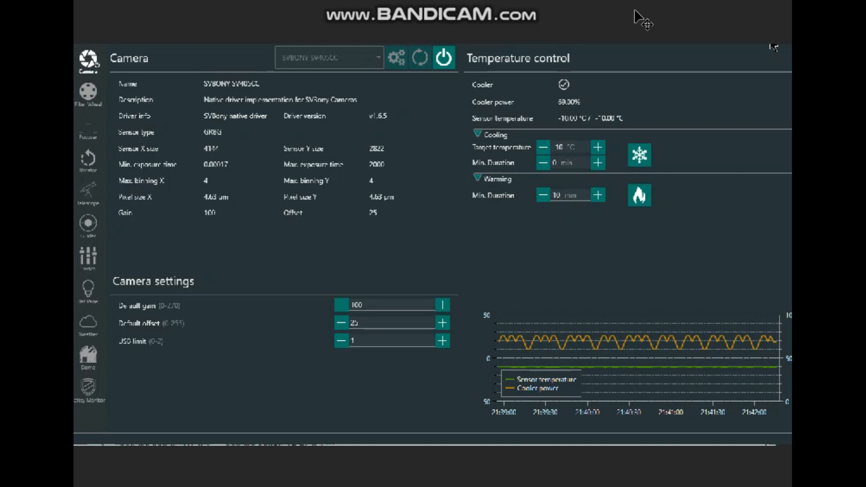
{"action": "mouse_move", "coordinate": [597, 99]}
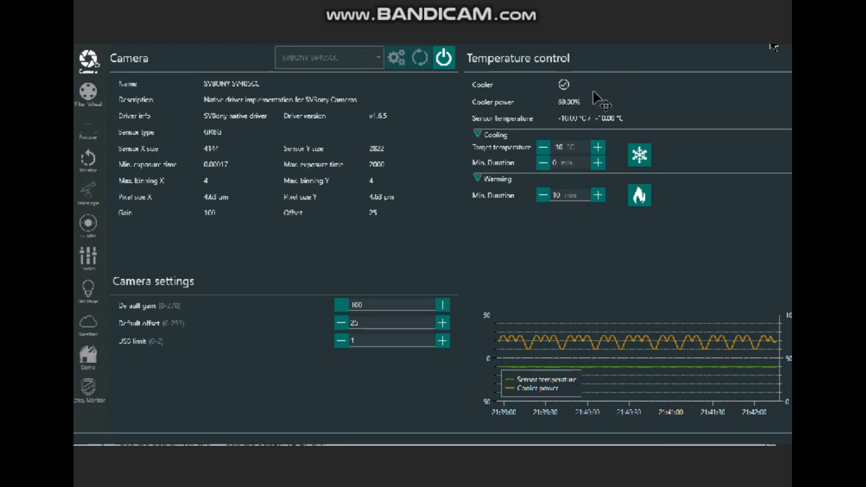
{"action": "mouse_move", "coordinate": [575, 128]}
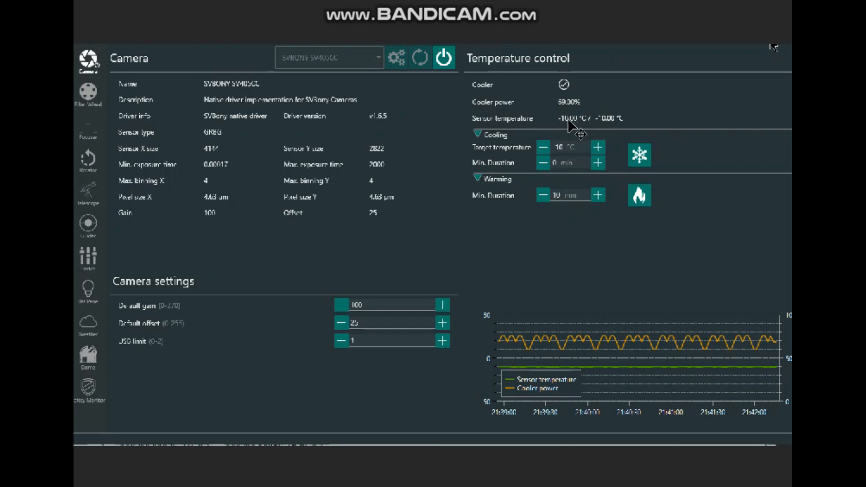
{"action": "mouse_move", "coordinate": [579, 380]}
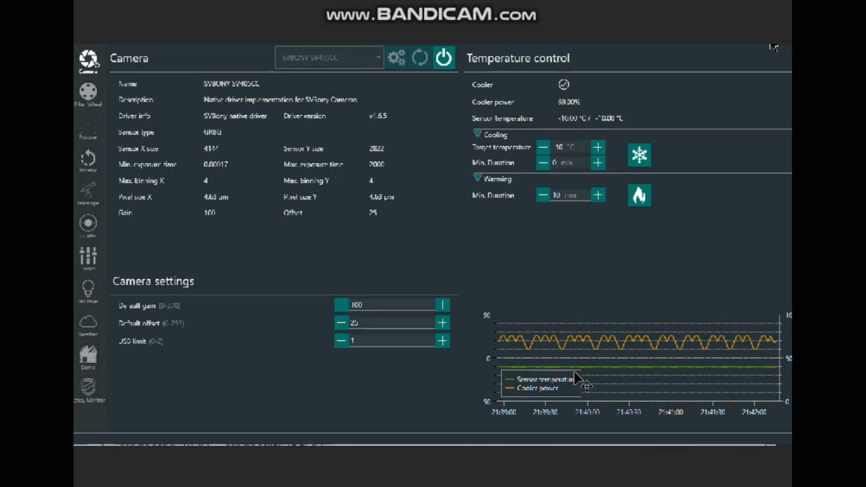
{"action": "mouse_move", "coordinate": [589, 376]}
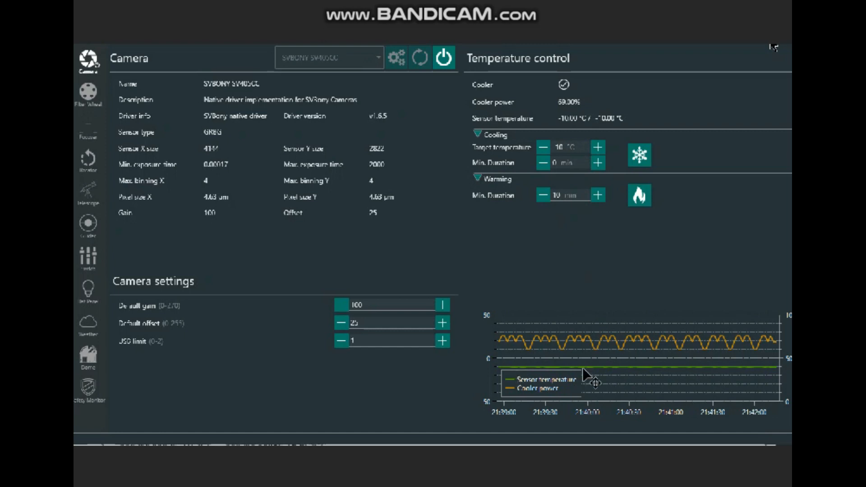
{"action": "mouse_move", "coordinate": [549, 353]}
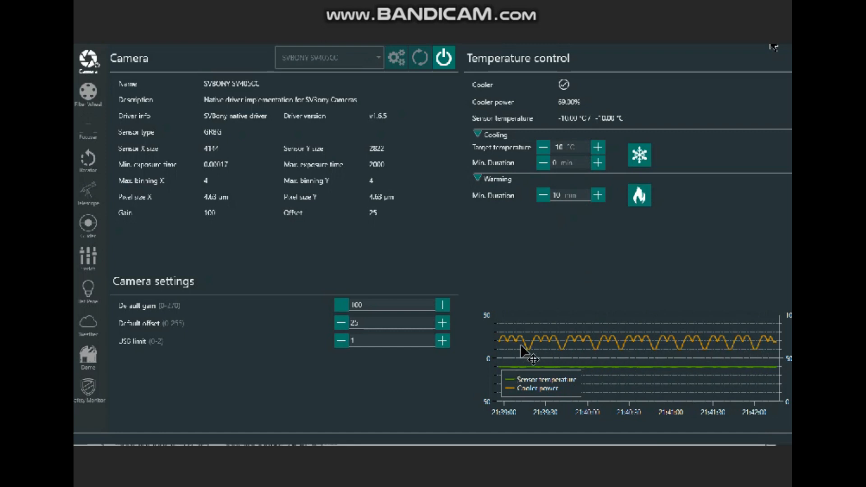
{"action": "mouse_move", "coordinate": [519, 379]}
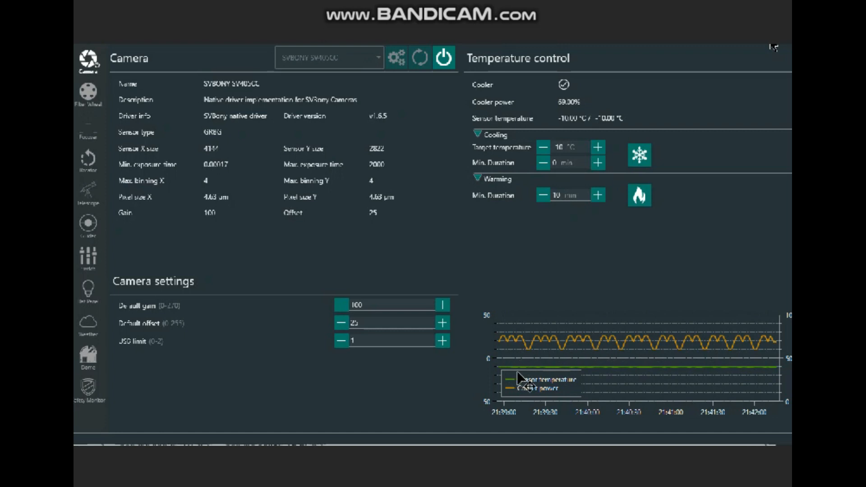
{"action": "mouse_move", "coordinate": [540, 377]}
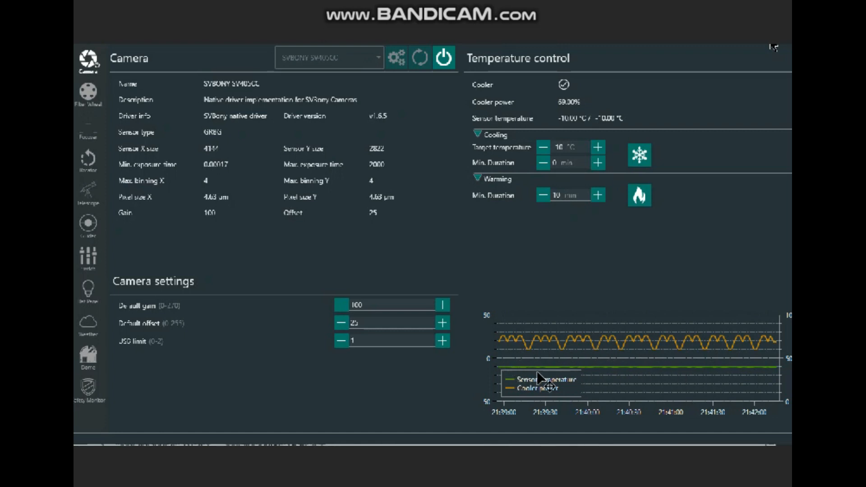
{"action": "mouse_move", "coordinate": [534, 335]}
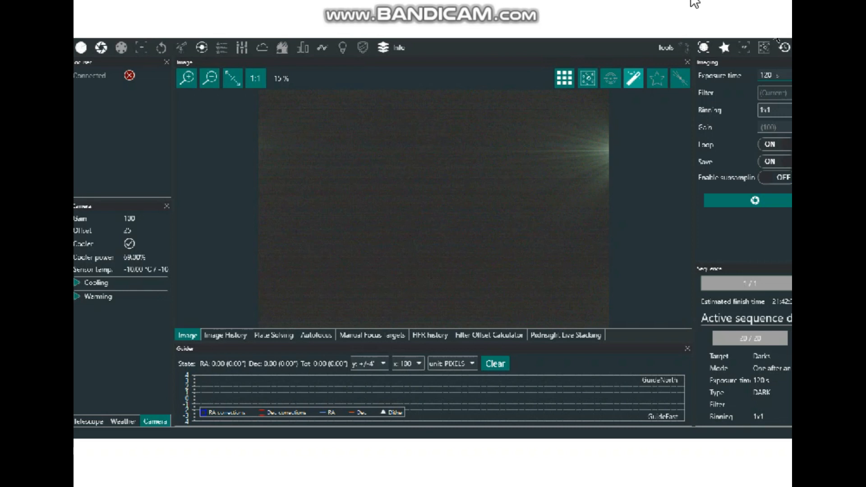
{"action": "mouse_move", "coordinate": [305, 117]}
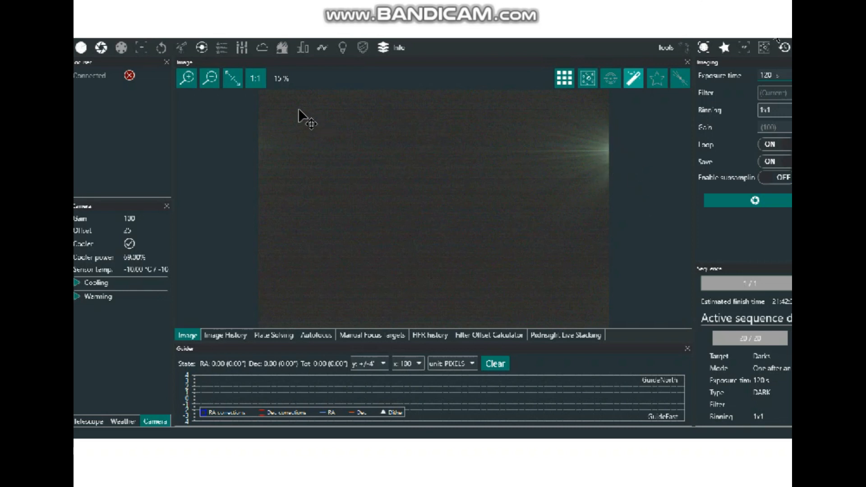
{"action": "mouse_move", "coordinate": [614, 157]}
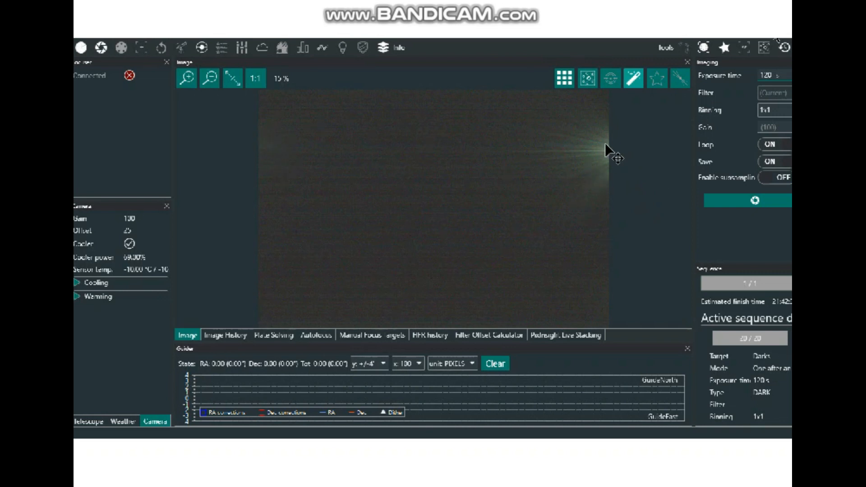
{"action": "mouse_move", "coordinate": [591, 149]}
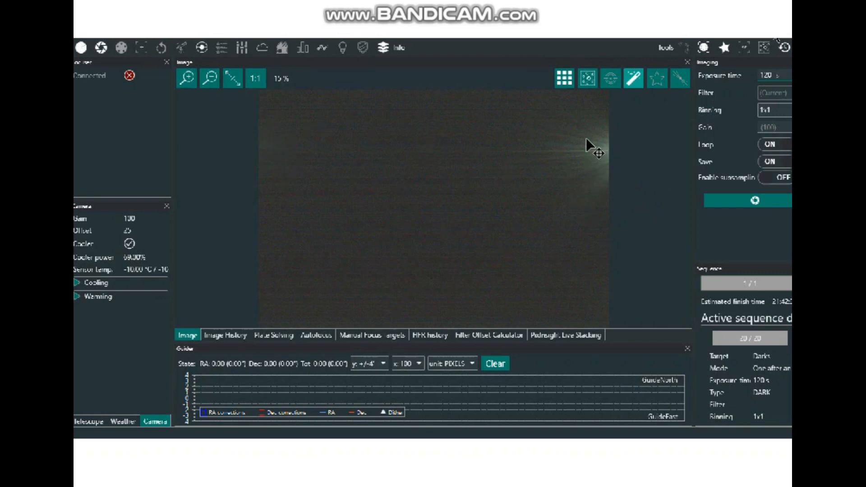
{"action": "mouse_move", "coordinate": [311, 170]}
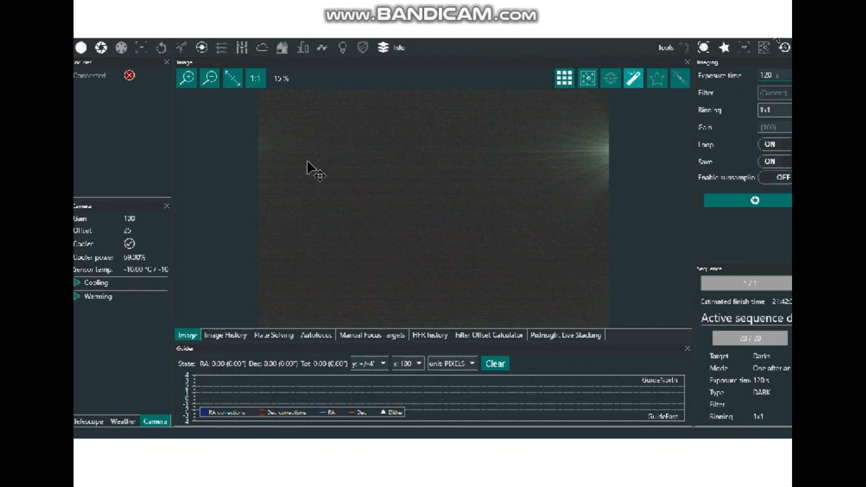